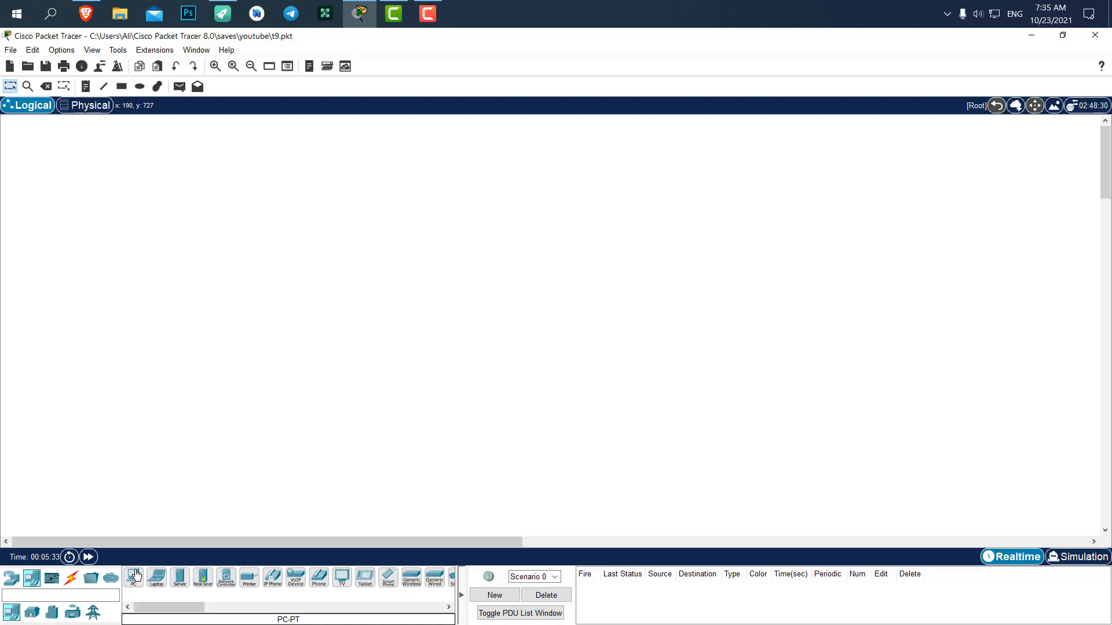
# Place the devices and nudge Server0 and Server1 into position left of the switch
pyautogui.click(745, 310)
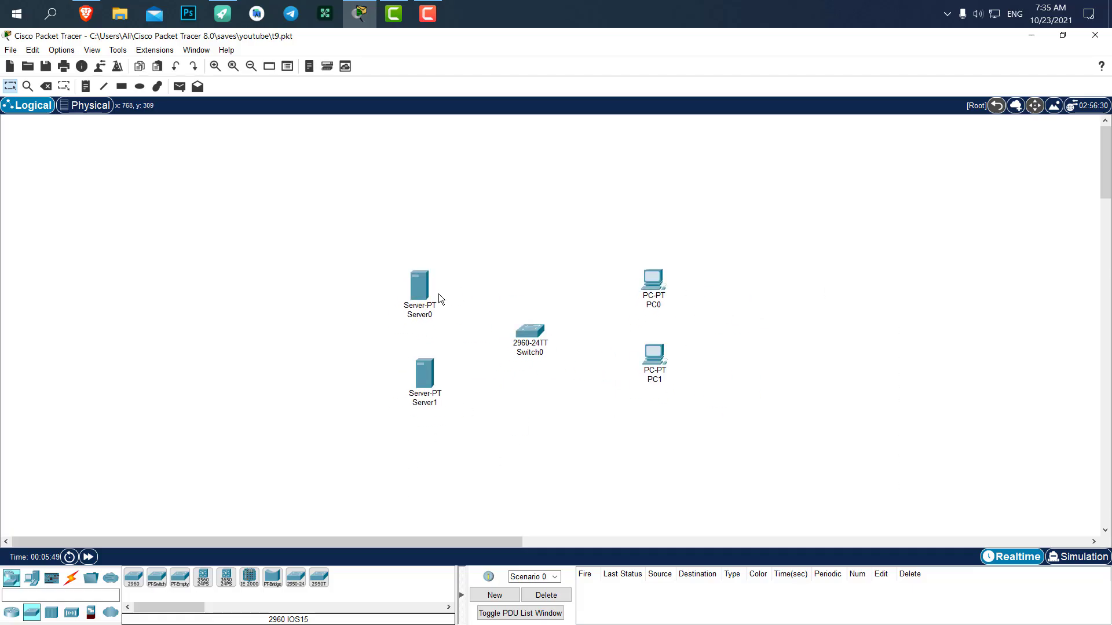
pyautogui.moveTo(420, 280); pyautogui.dragTo(429, 268)
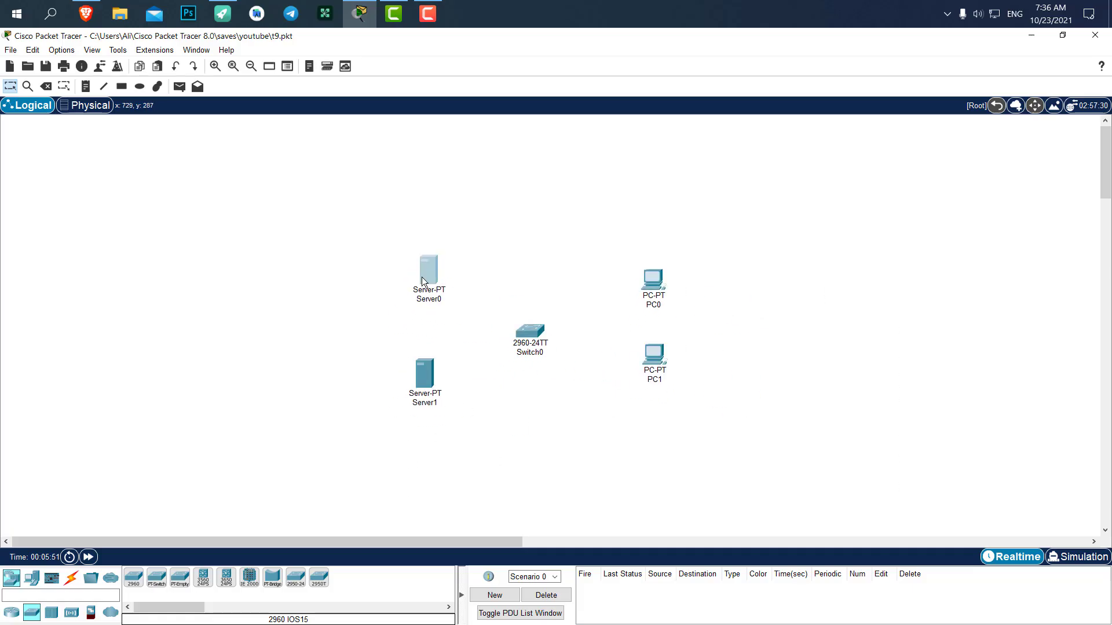
pyautogui.moveTo(447, 271)
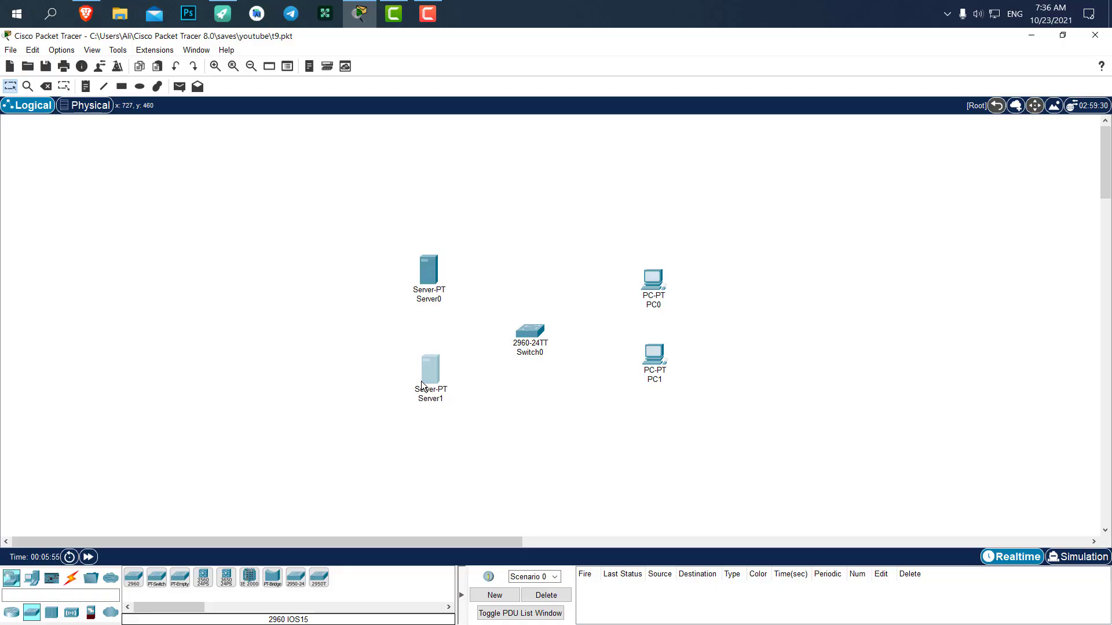
pyautogui.moveTo(529, 333); pyautogui.dragTo(532, 320)
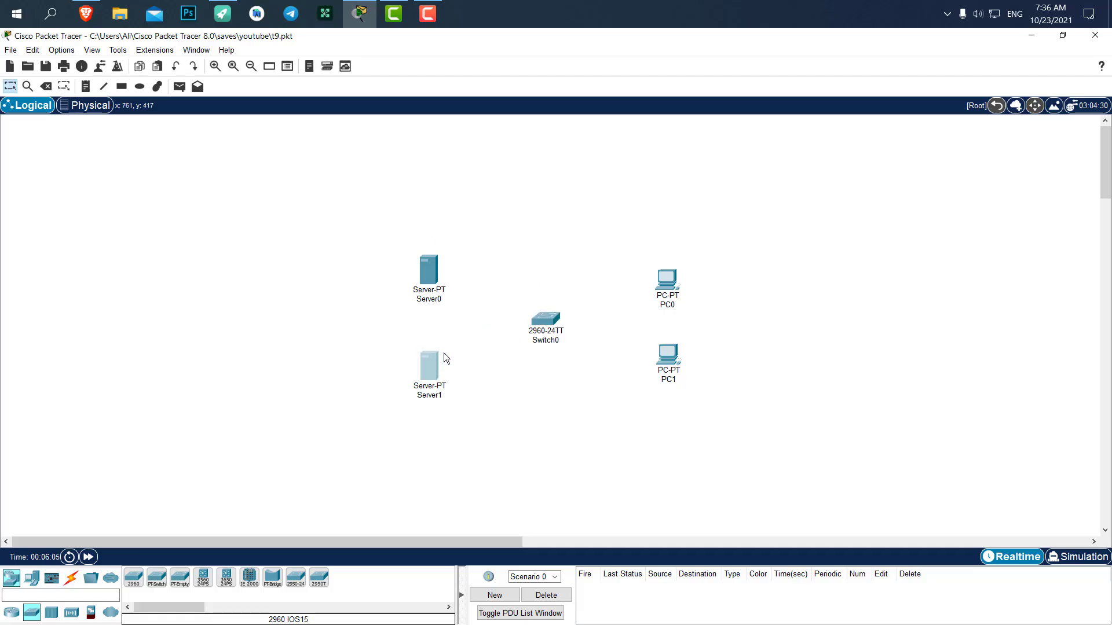
pyautogui.moveTo(462, 334)
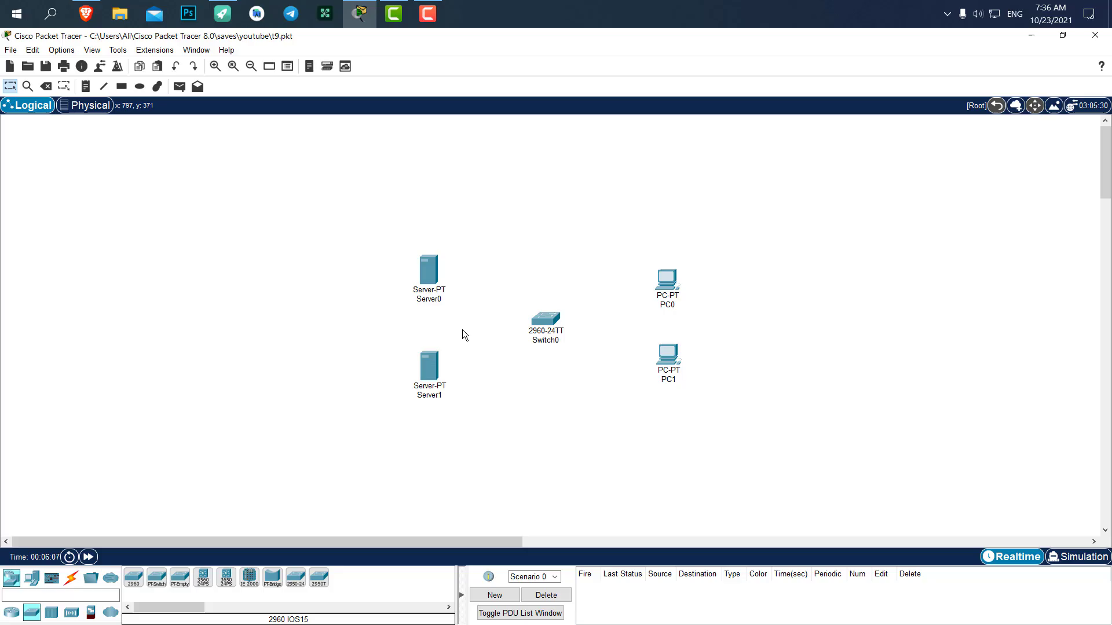
pyautogui.moveTo(475, 321)
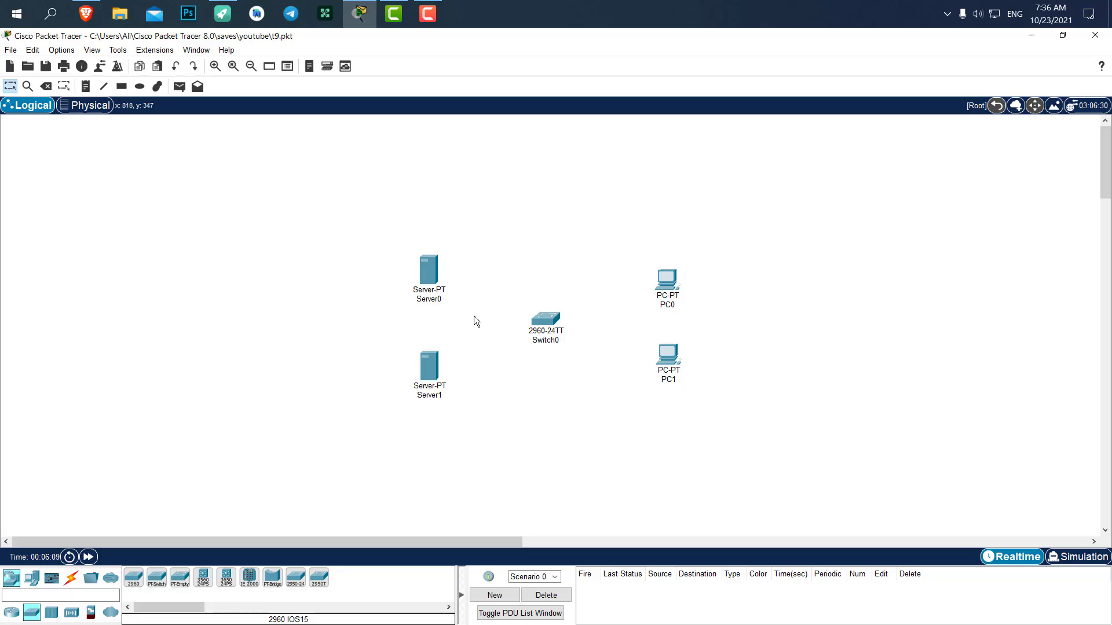
pyautogui.moveTo(429, 363)
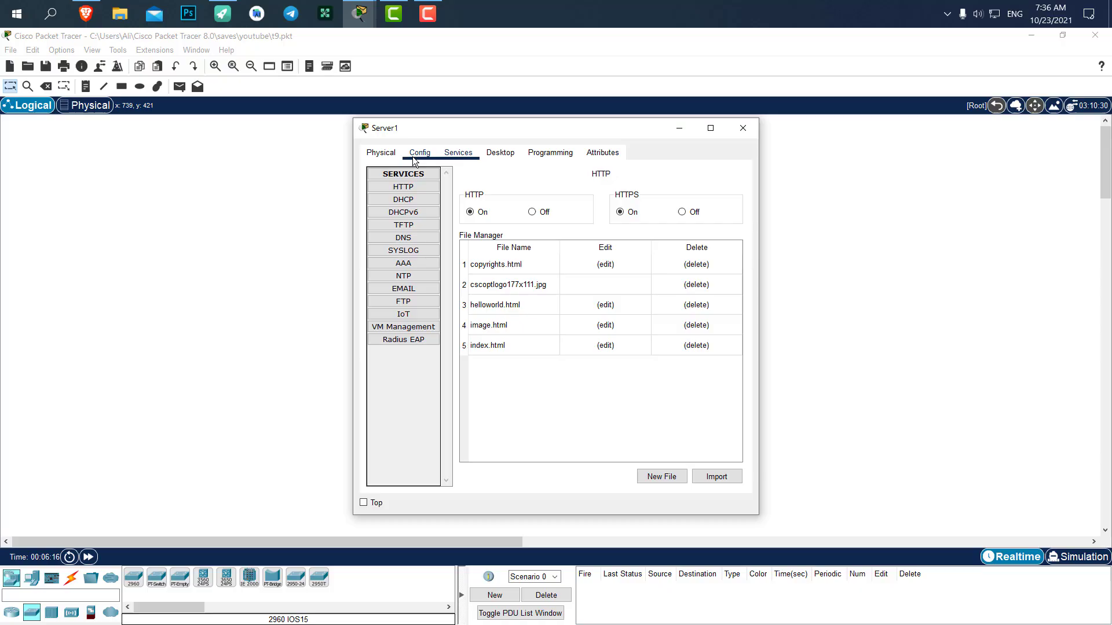
# Give Server1 static IP 192.168.1.1, mask 255.255.255.0 and DNS server 192.168.1.1
pyautogui.click(419, 152)
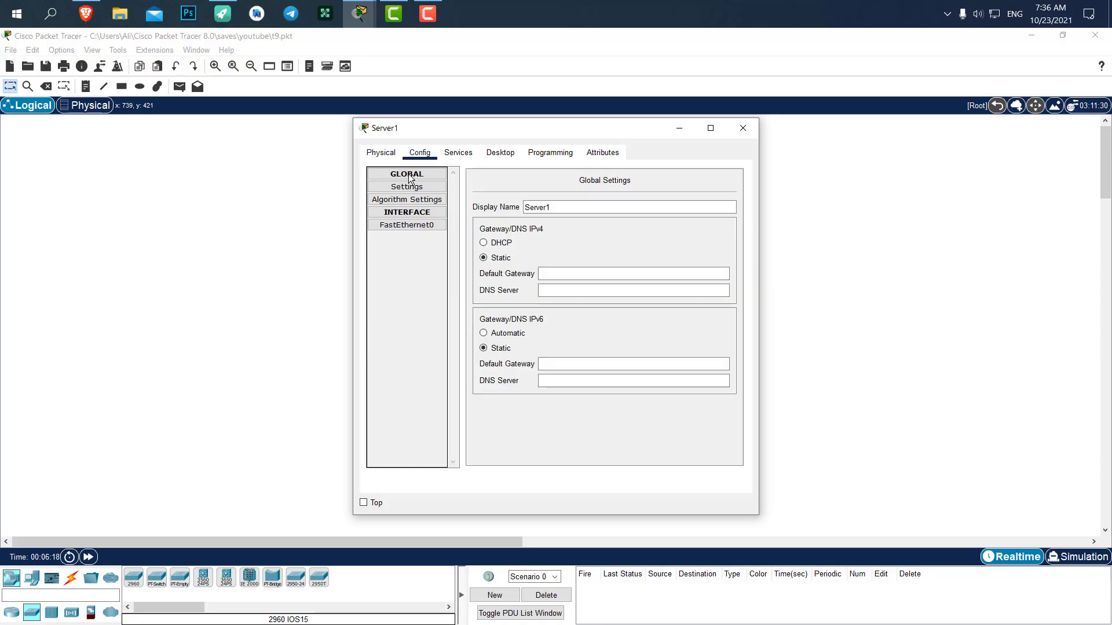
pyautogui.click(501, 153)
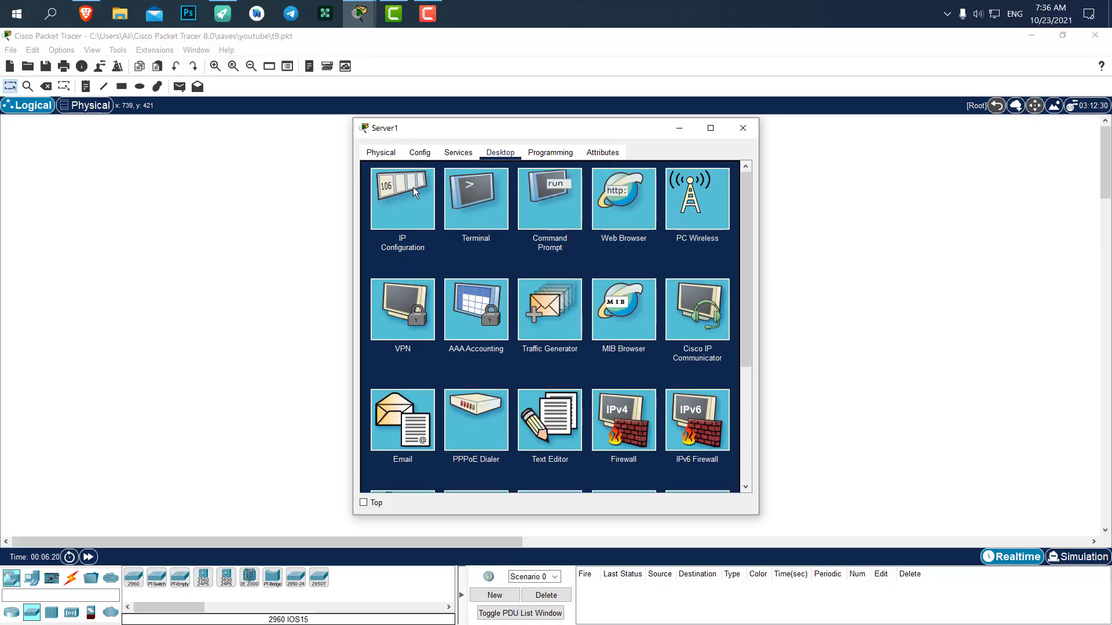
pyautogui.click(402, 198)
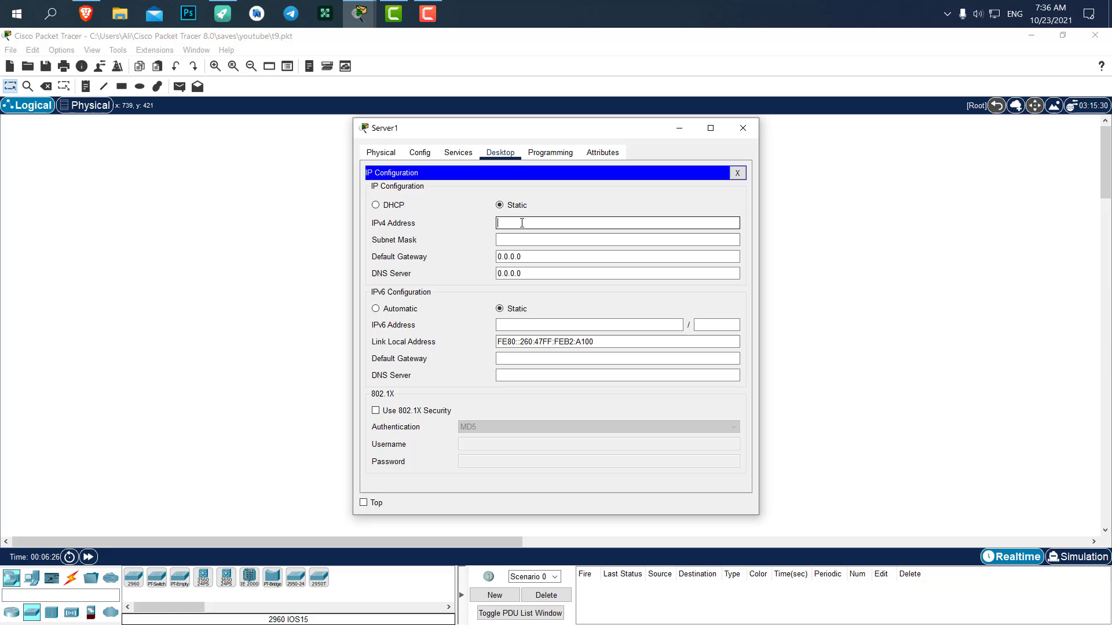
pyautogui.write('192')
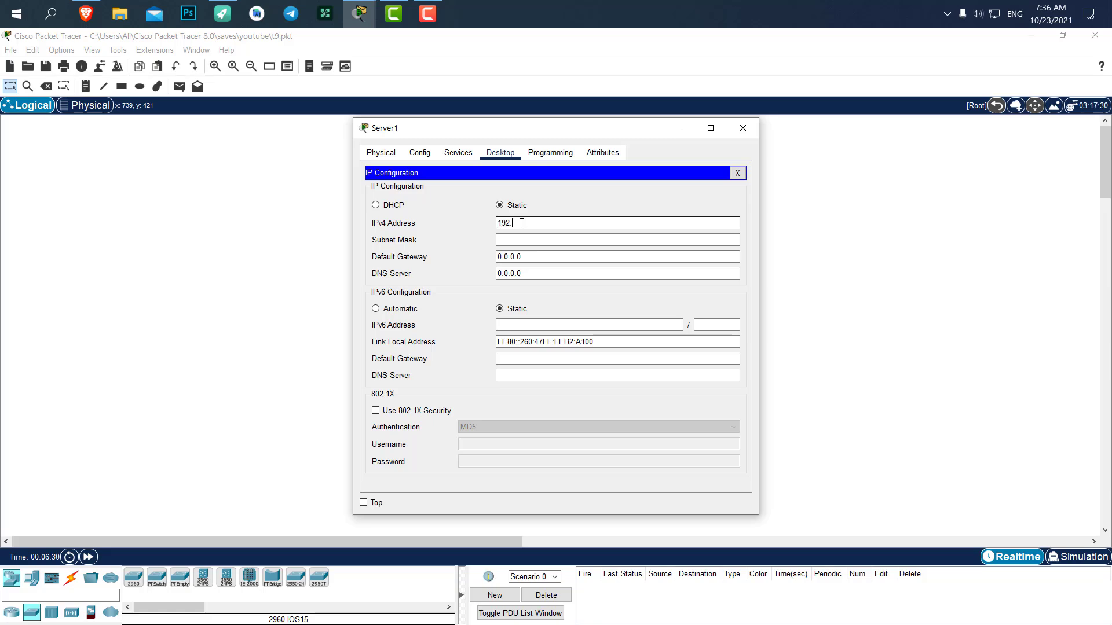
pyautogui.write('.168.1.1')
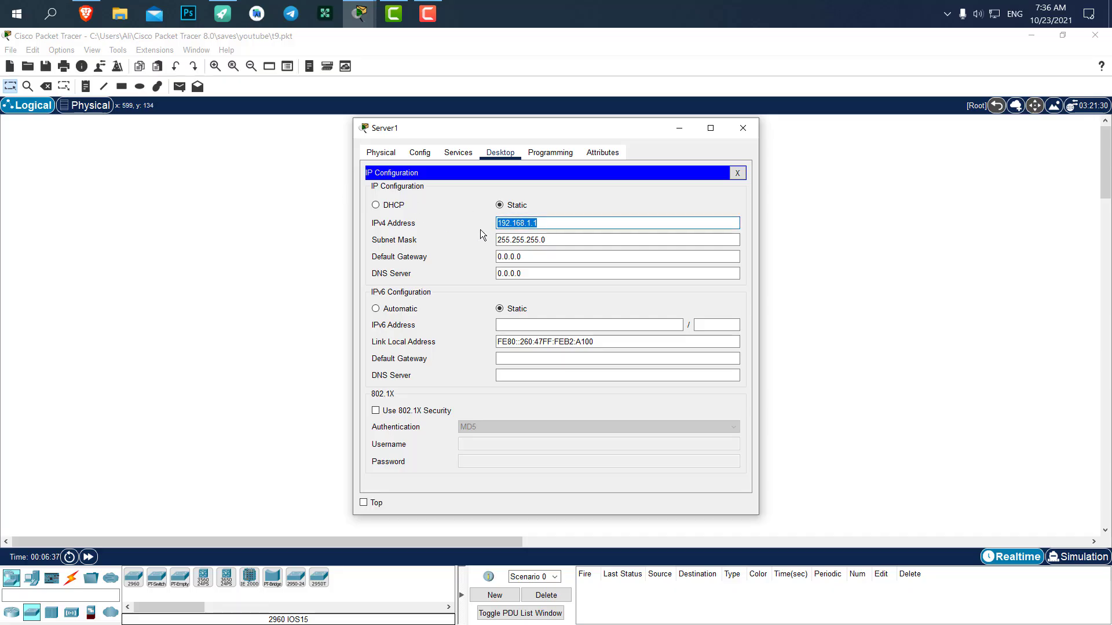
pyautogui.click(616, 274)
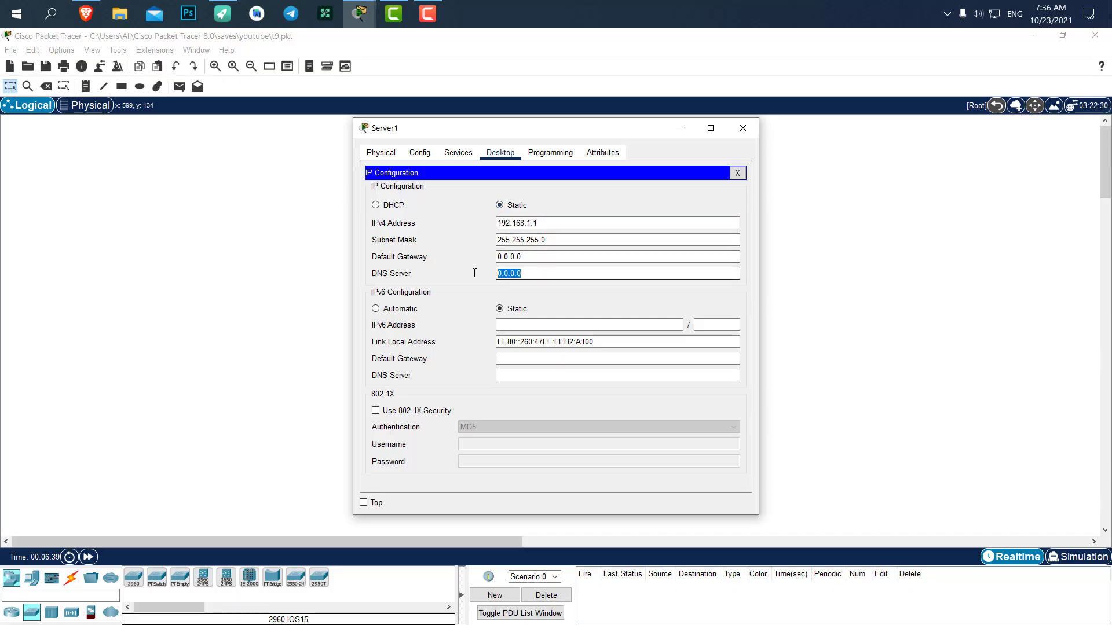
pyautogui.write('192.168.1.1')
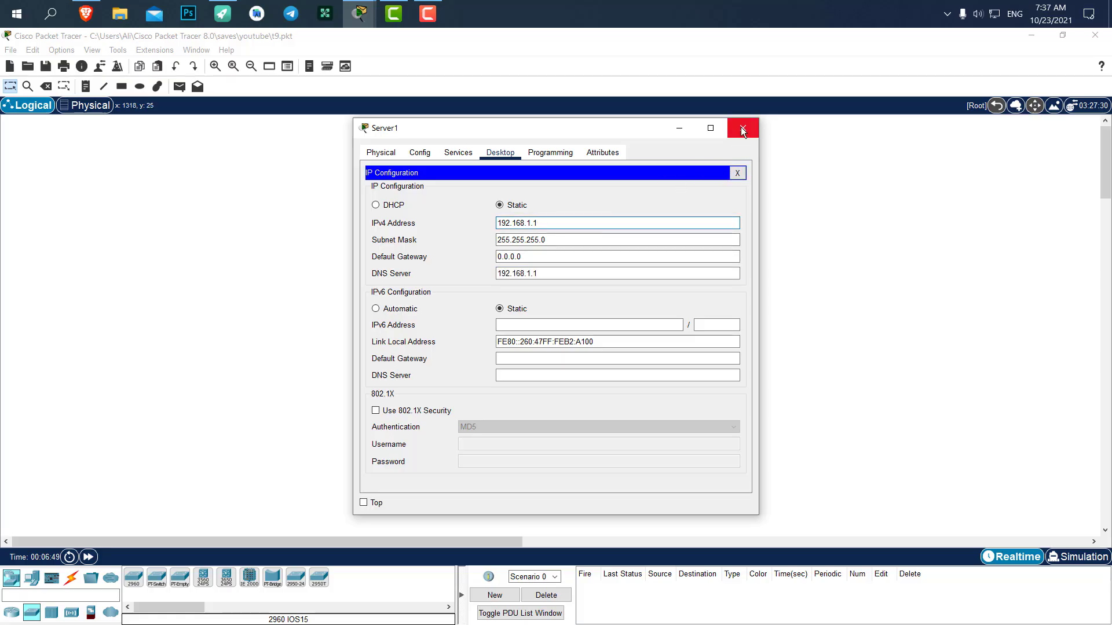
# Rename Server1 to DNS in its Config settings
pyautogui.click(741, 128)
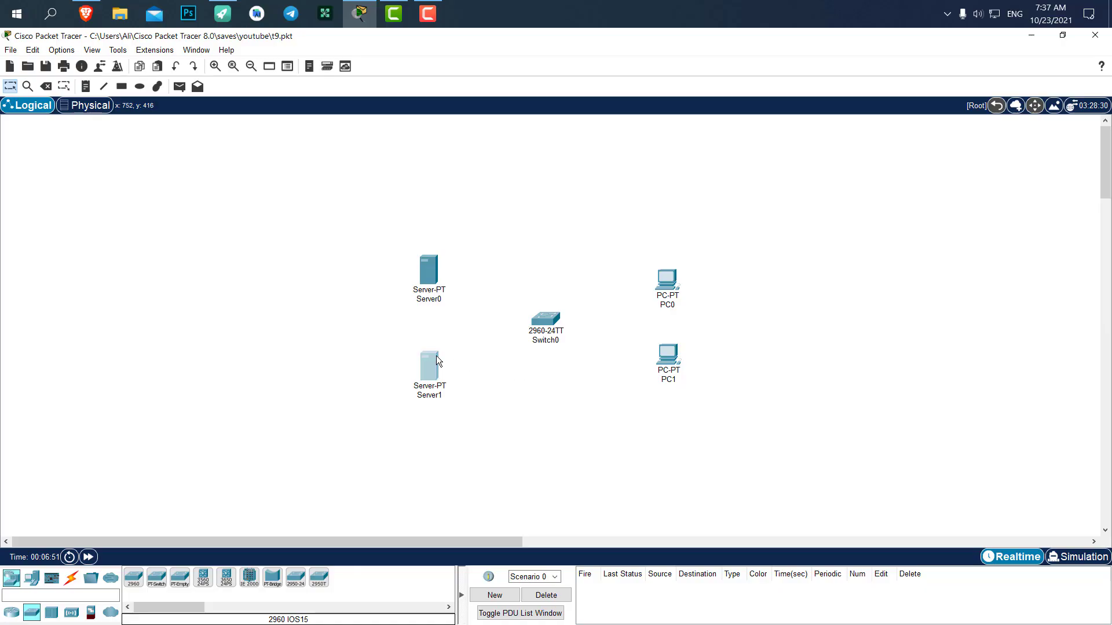
pyautogui.doubleClick(429, 355)
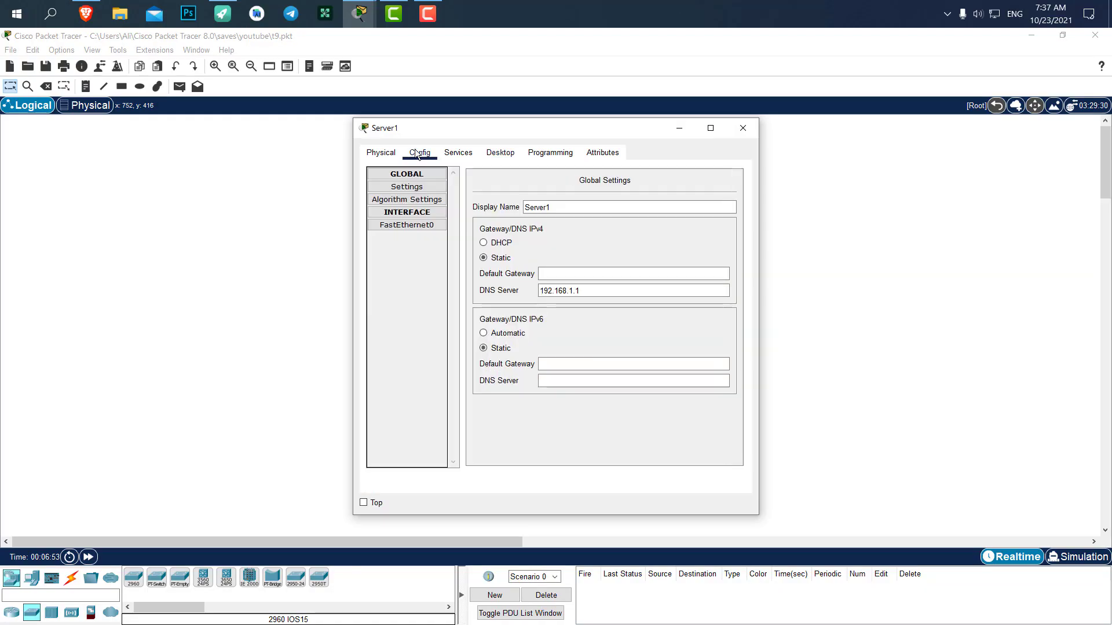
pyautogui.moveTo(387, 127); pyautogui.dragTo(587, 117)
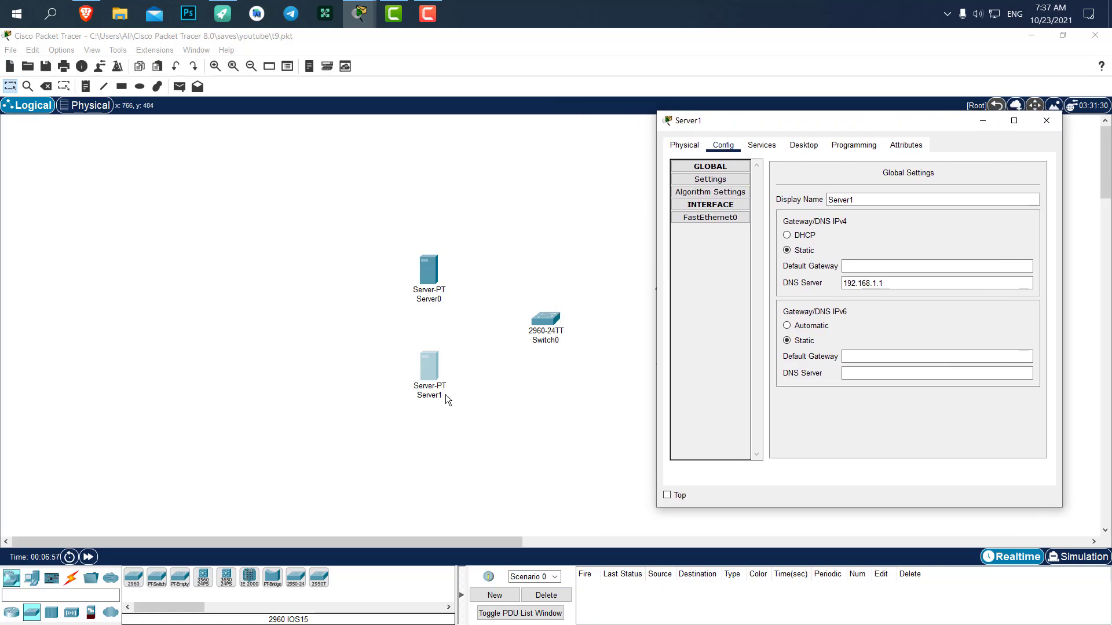
pyautogui.moveTo(471, 384)
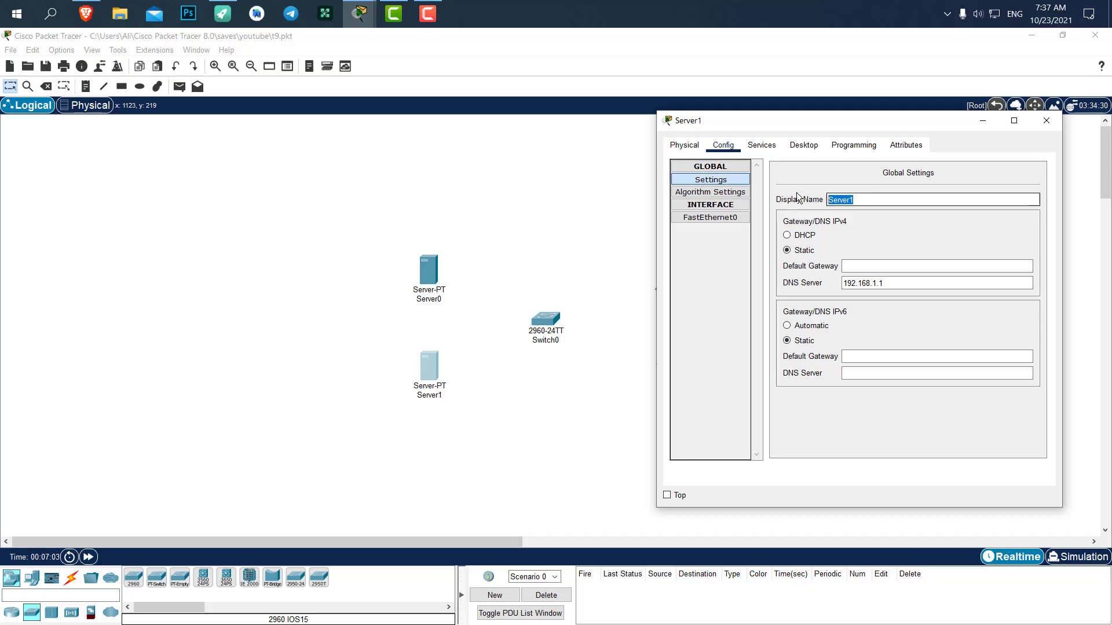
pyautogui.write('DNS')
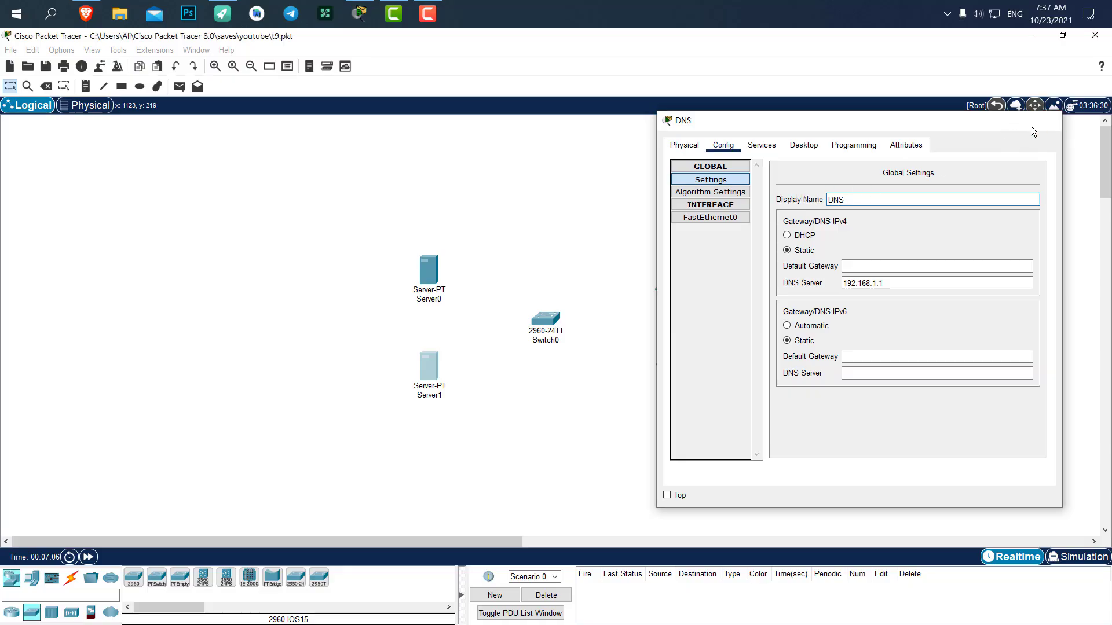
# Rename Server0 to FTP and close its settings window
pyautogui.doubleClick(429, 272)
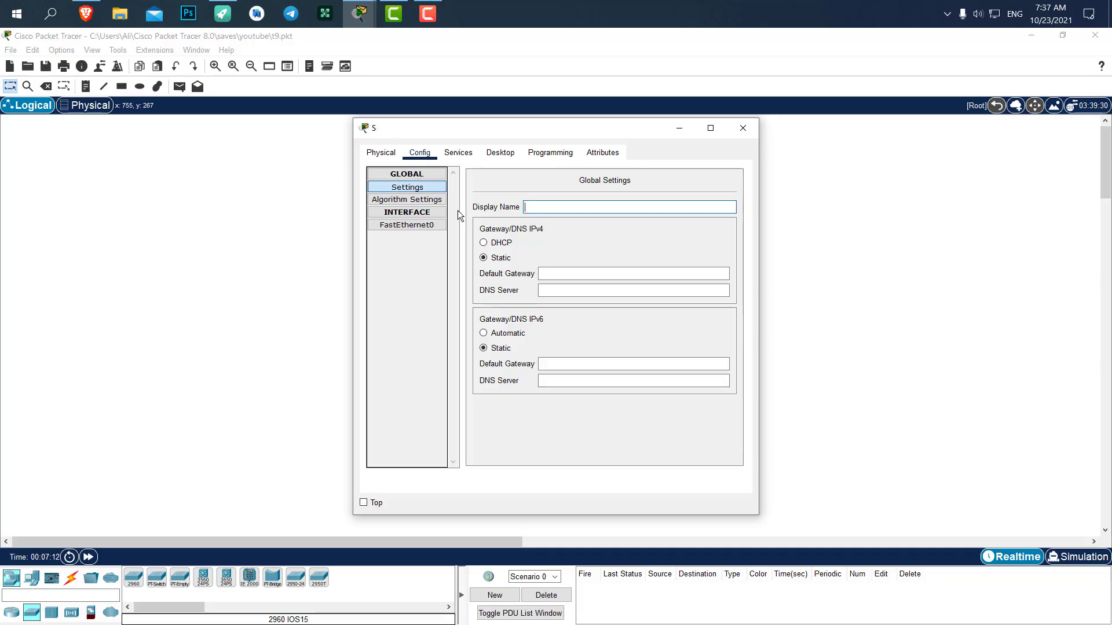
pyautogui.write('FTO')
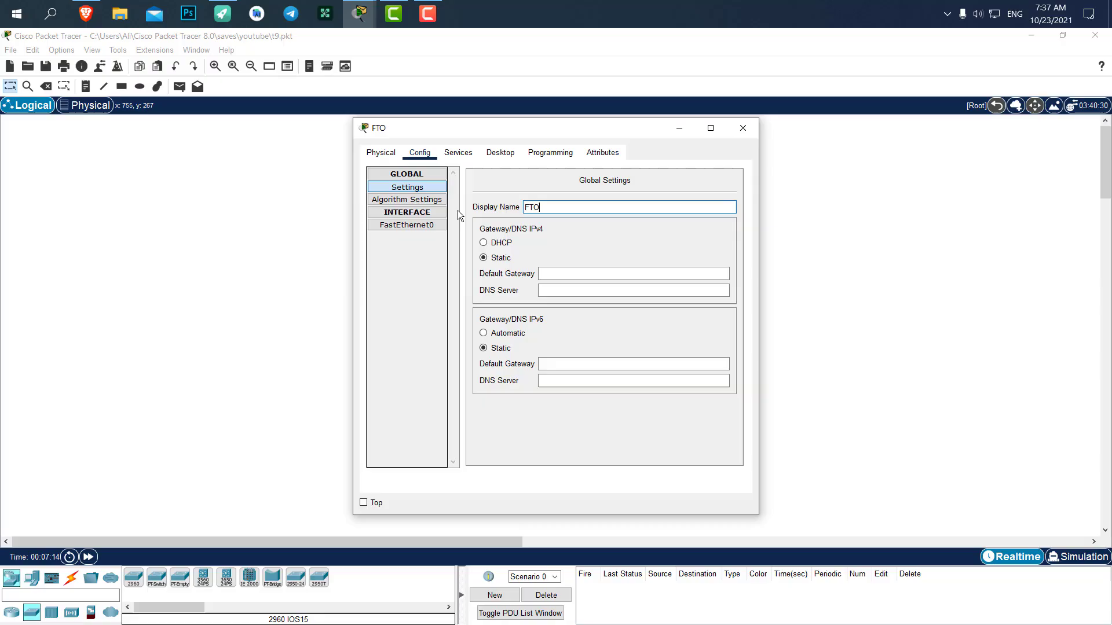
pyautogui.write('FTP')
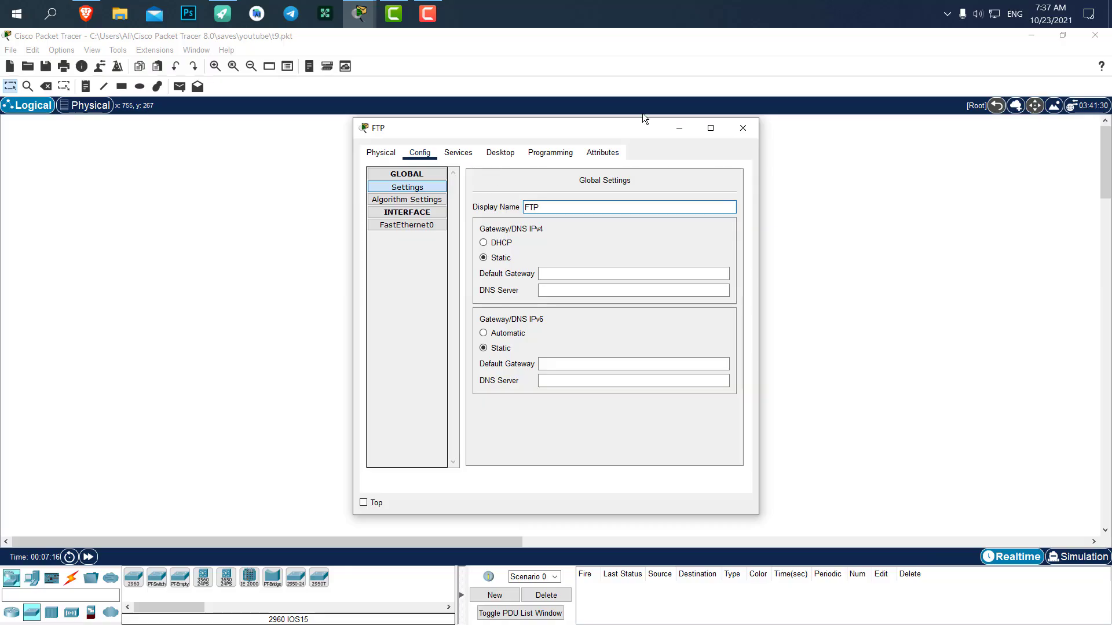
pyautogui.click(742, 128)
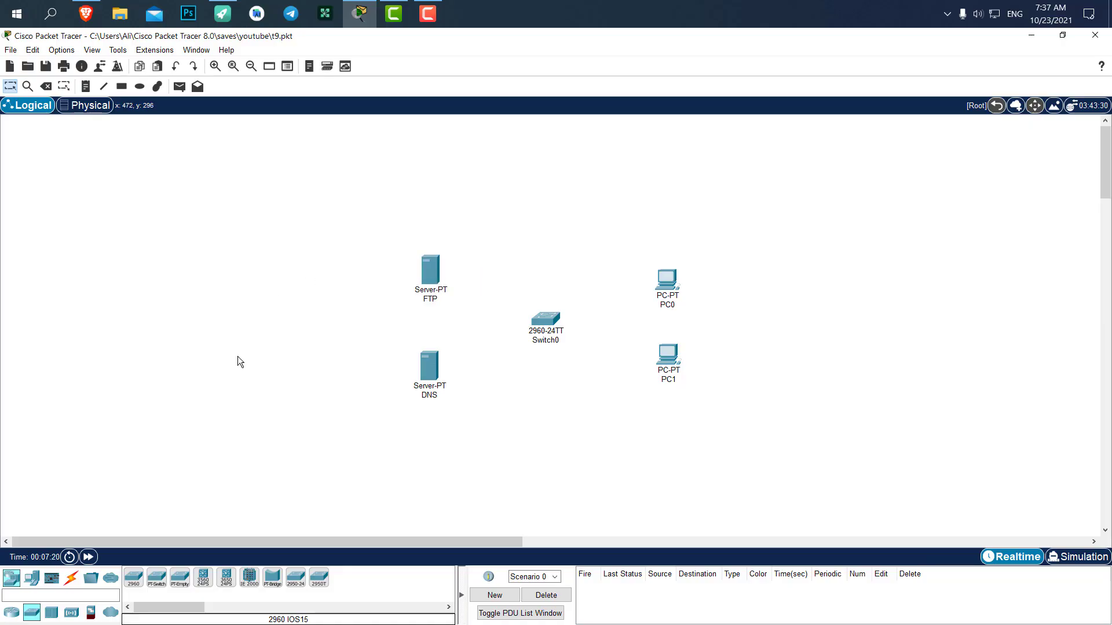
# Cable the servers to the switch automatically and give the FTP server IP 192.168.1.100 with DNS 192.168.1.1
pyautogui.click(70, 576)
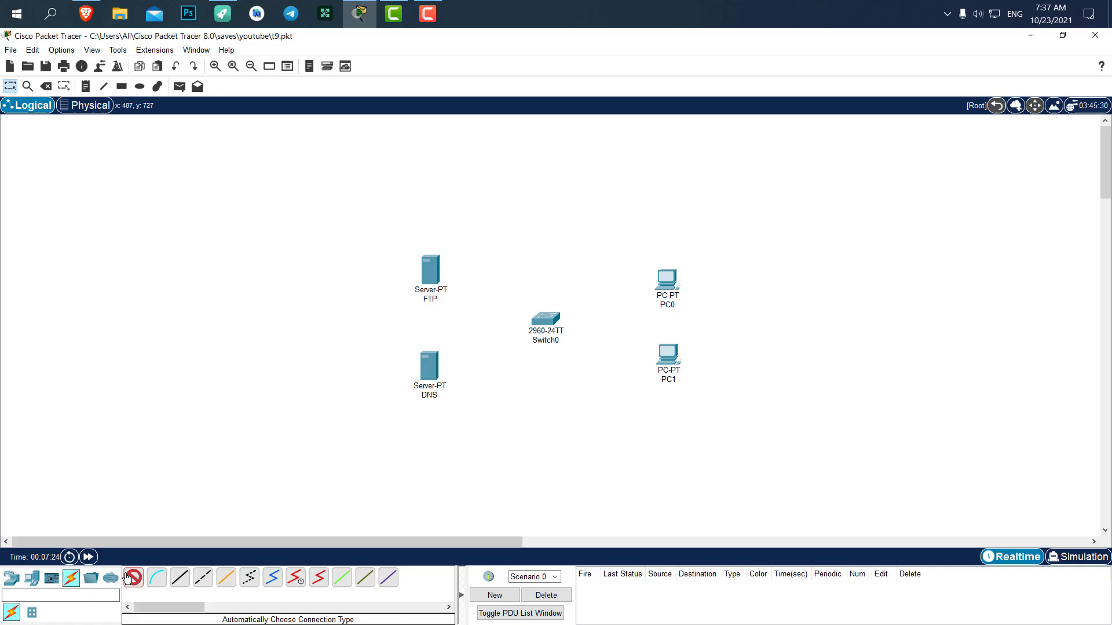
pyautogui.click(545, 320)
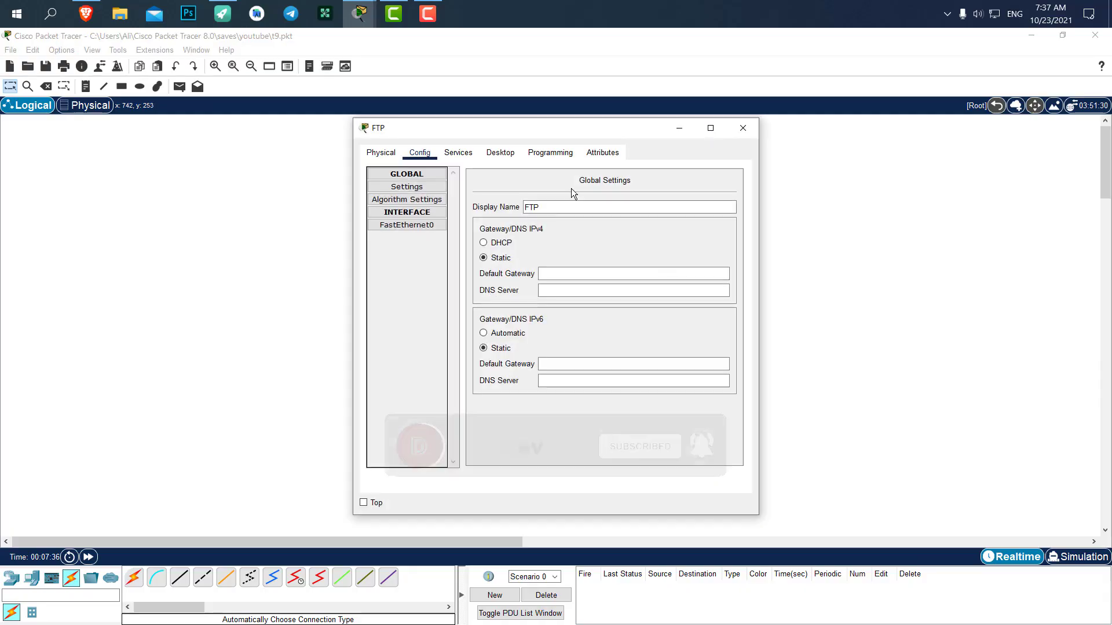
pyautogui.click(499, 153)
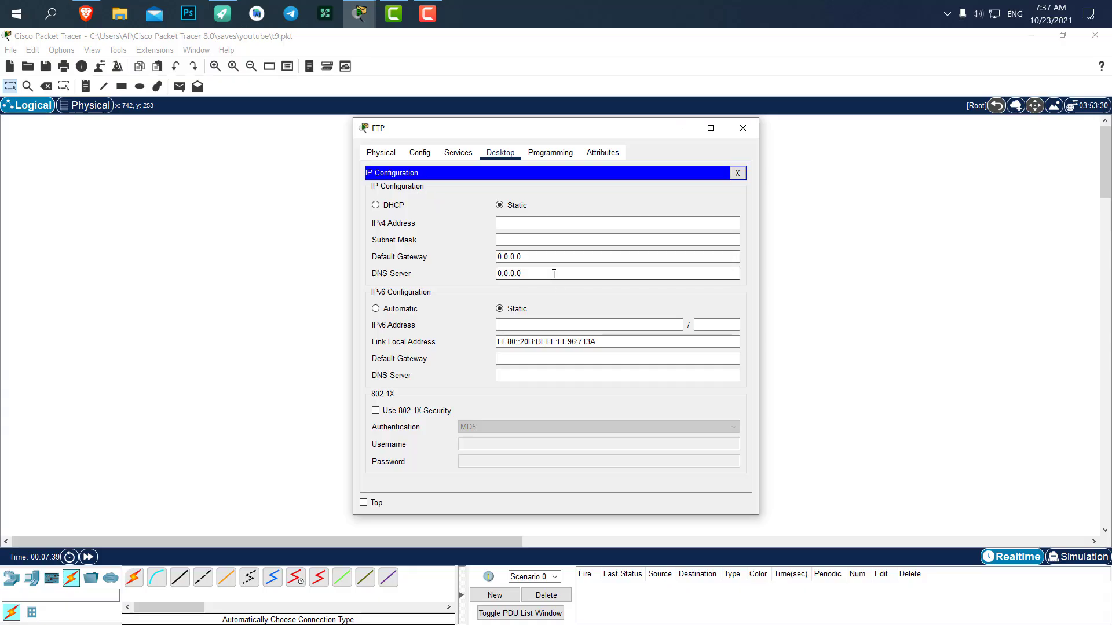
pyautogui.write('192.168.1.1')
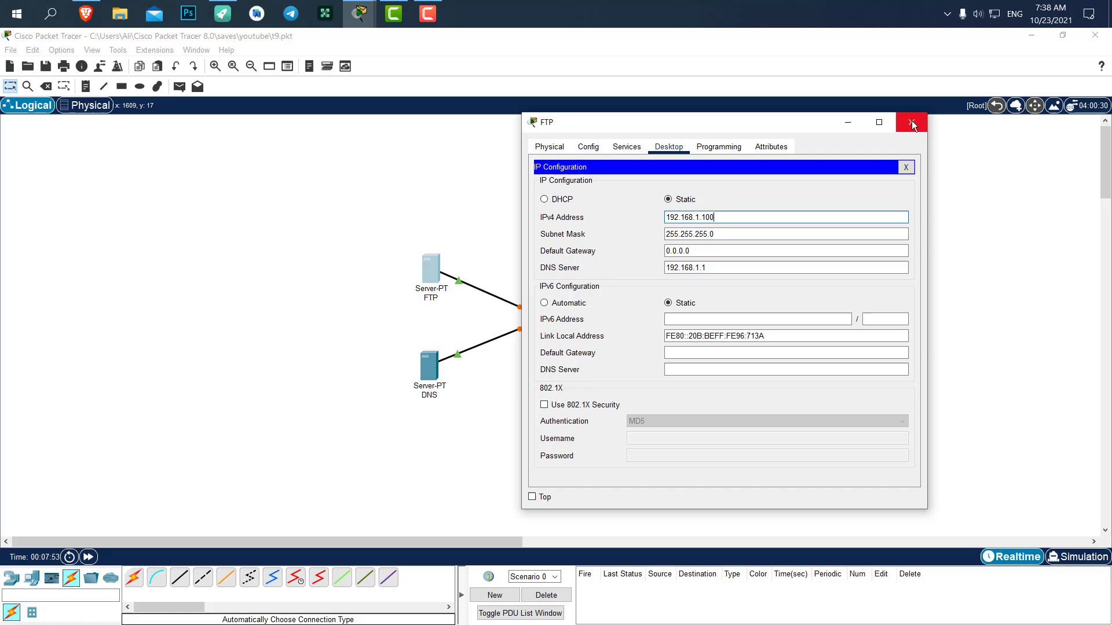
# Set PC0's DNS server to 192.168.1.1 in its IP configuration
pyautogui.click(912, 122)
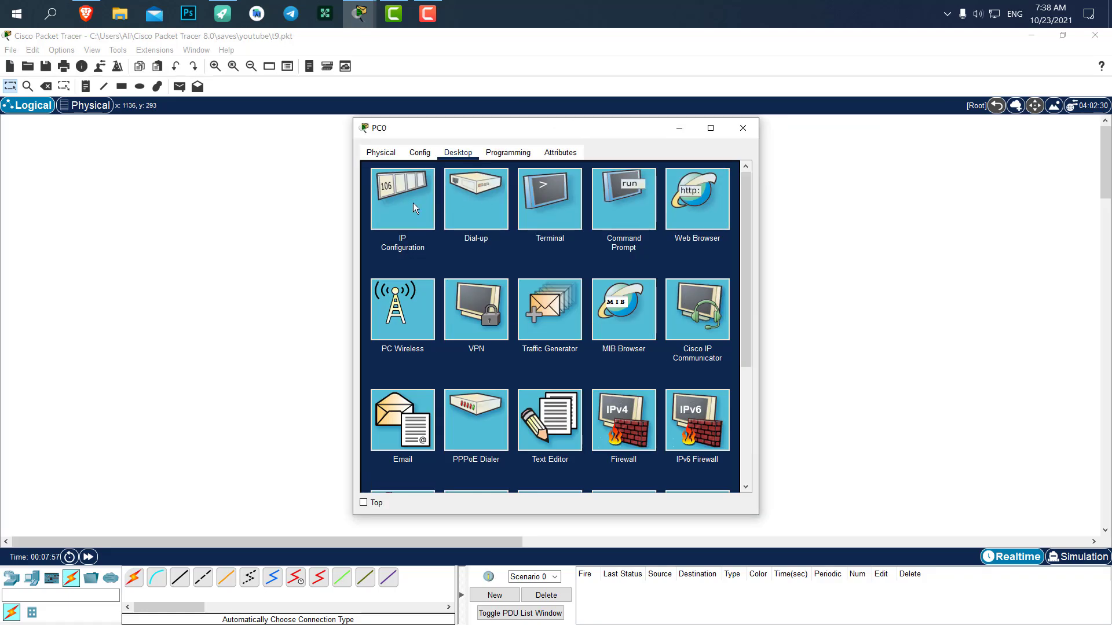
pyautogui.click(402, 197)
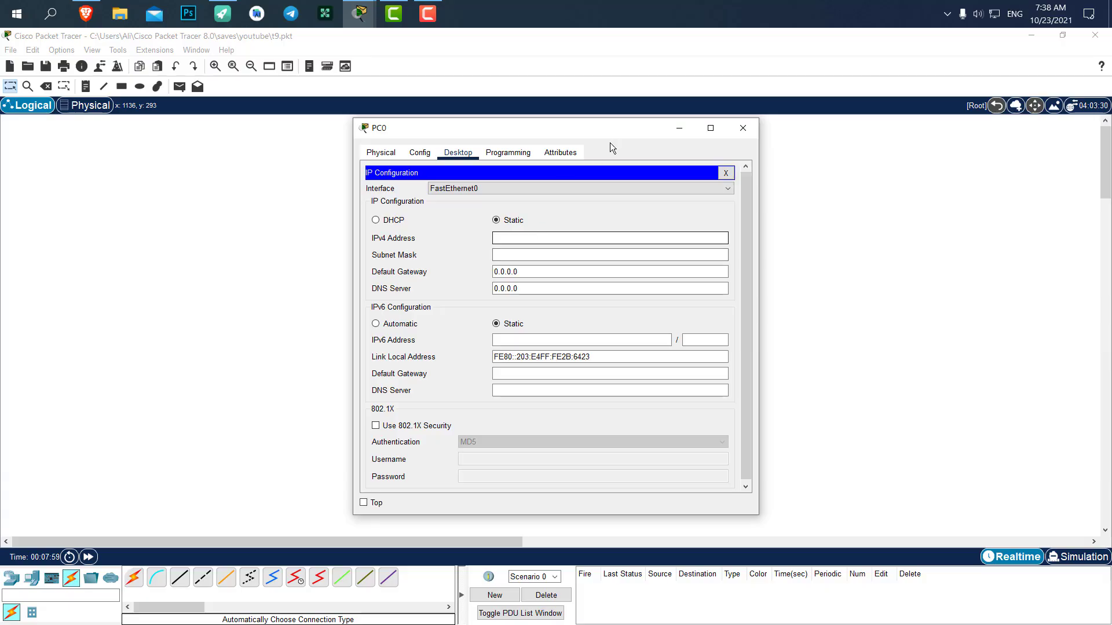
pyautogui.write('192.168.1.1')
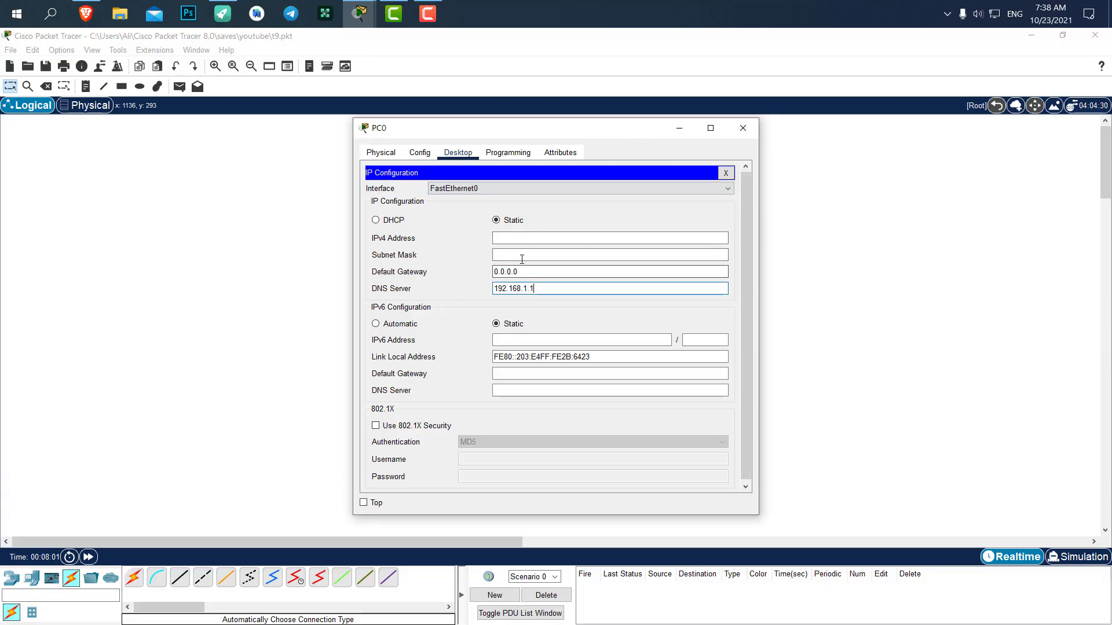
pyautogui.write('192.168.1.1')
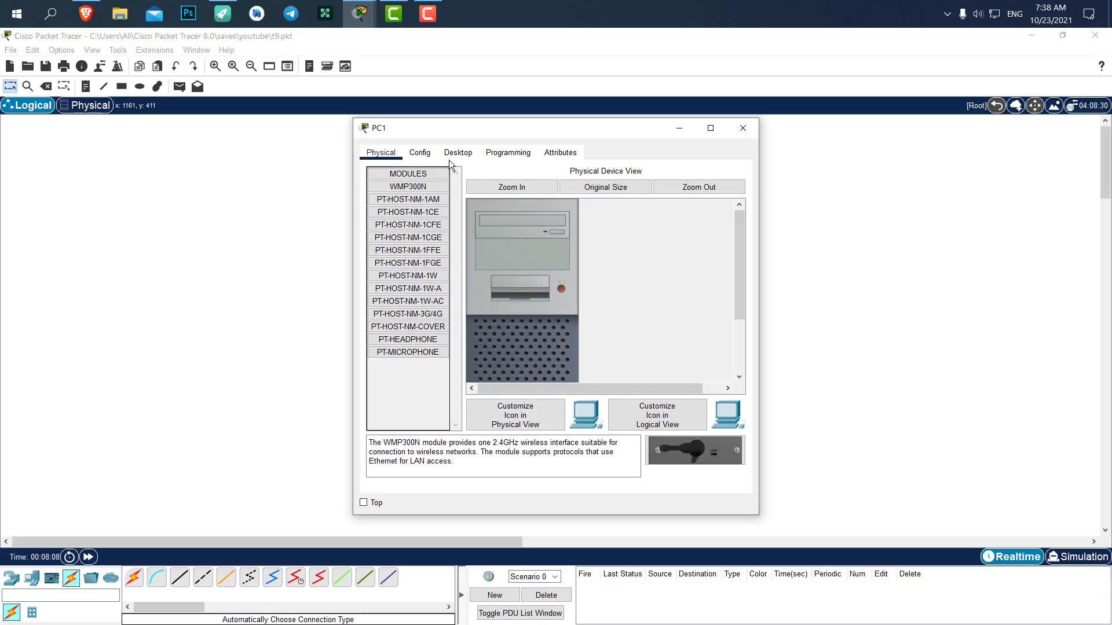
# Set PC1's DNS server to 192.168.1.1 in its IP configuration
pyautogui.click(458, 153)
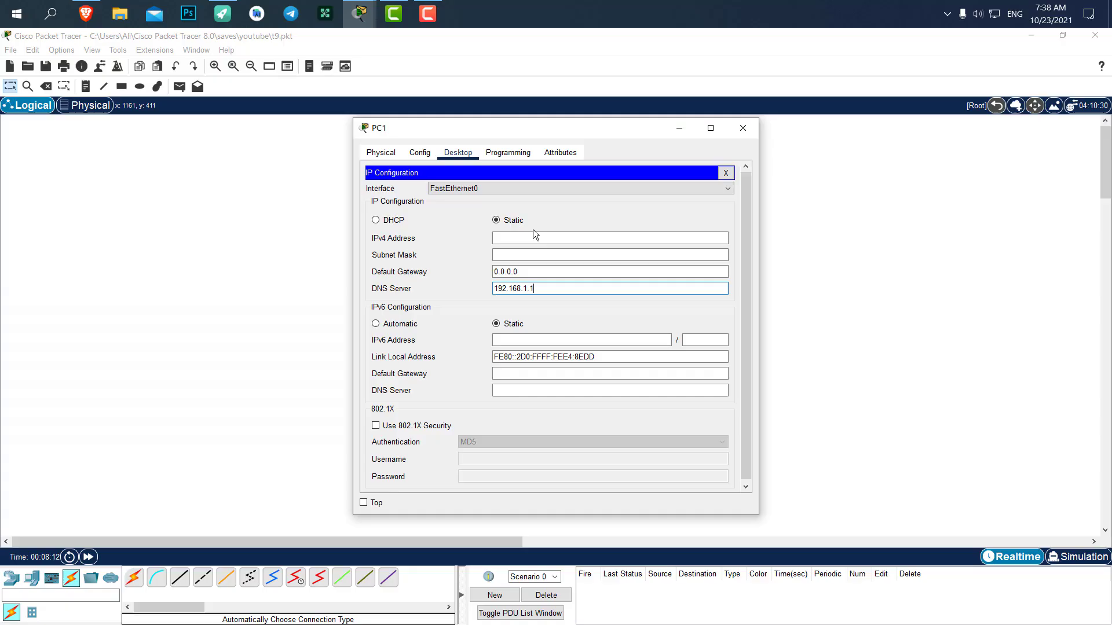
pyautogui.write('192.168.1.1')
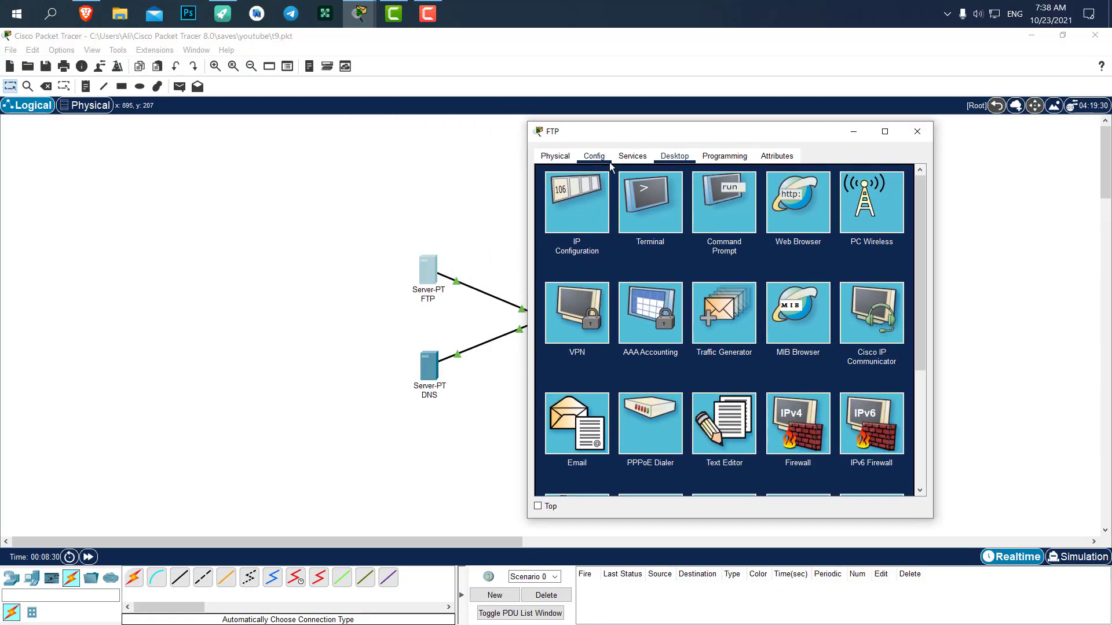
pyautogui.click(629, 157)
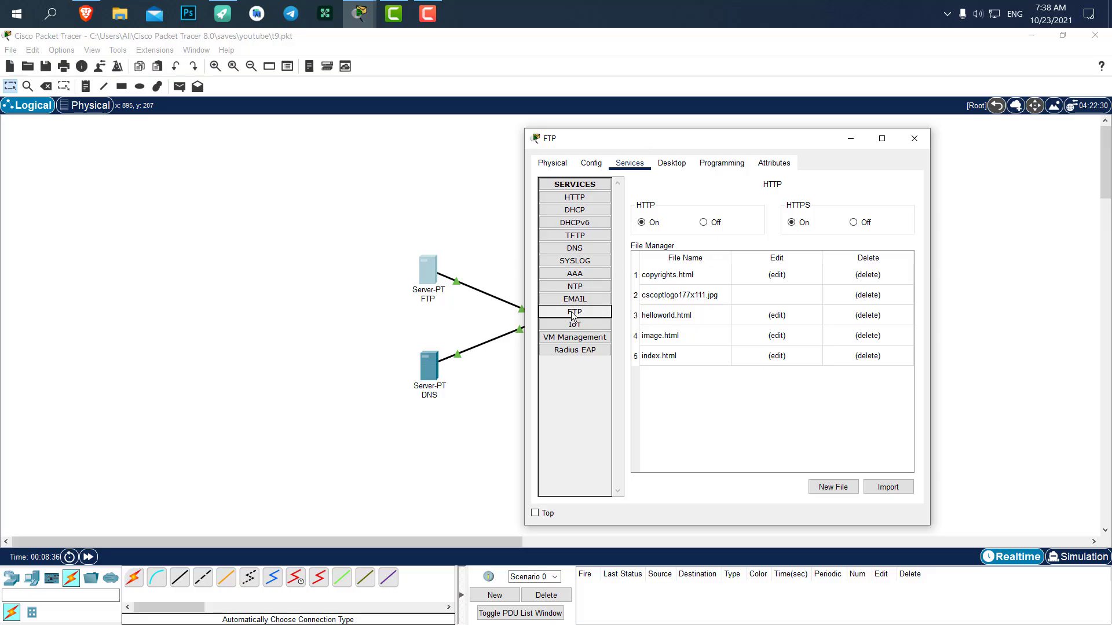
pyautogui.click(574, 312)
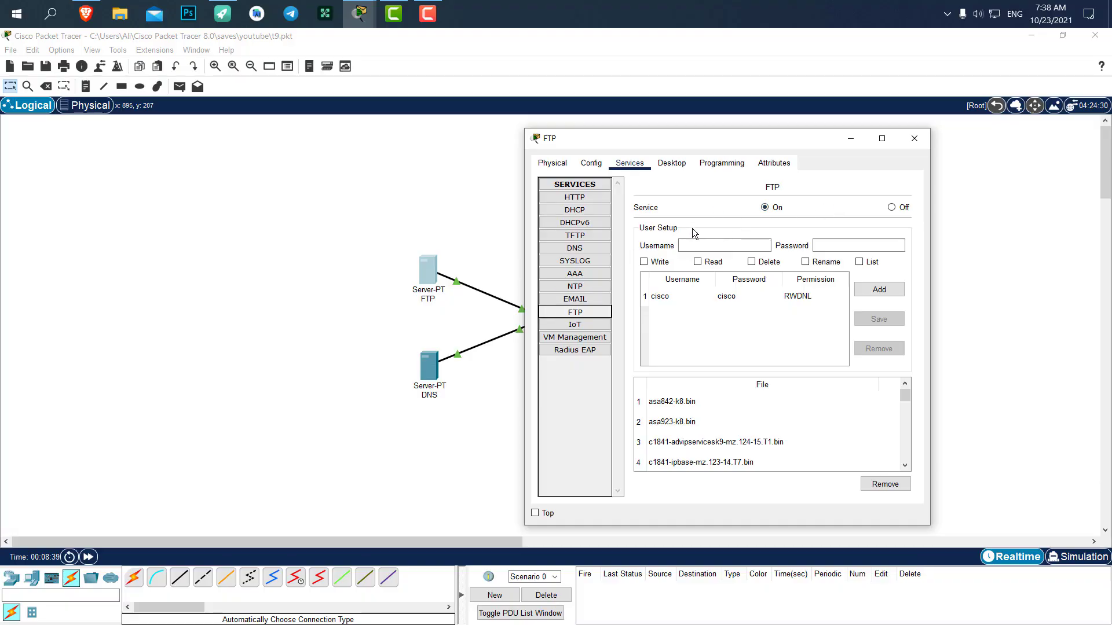
pyautogui.moveTo(845, 169)
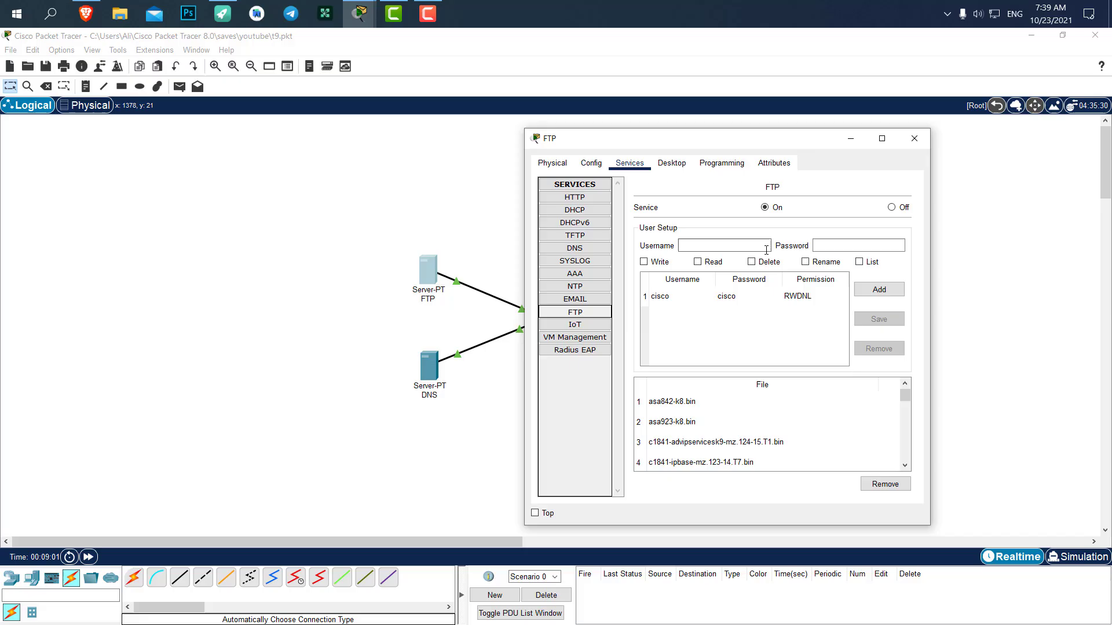
pyautogui.write('ali')
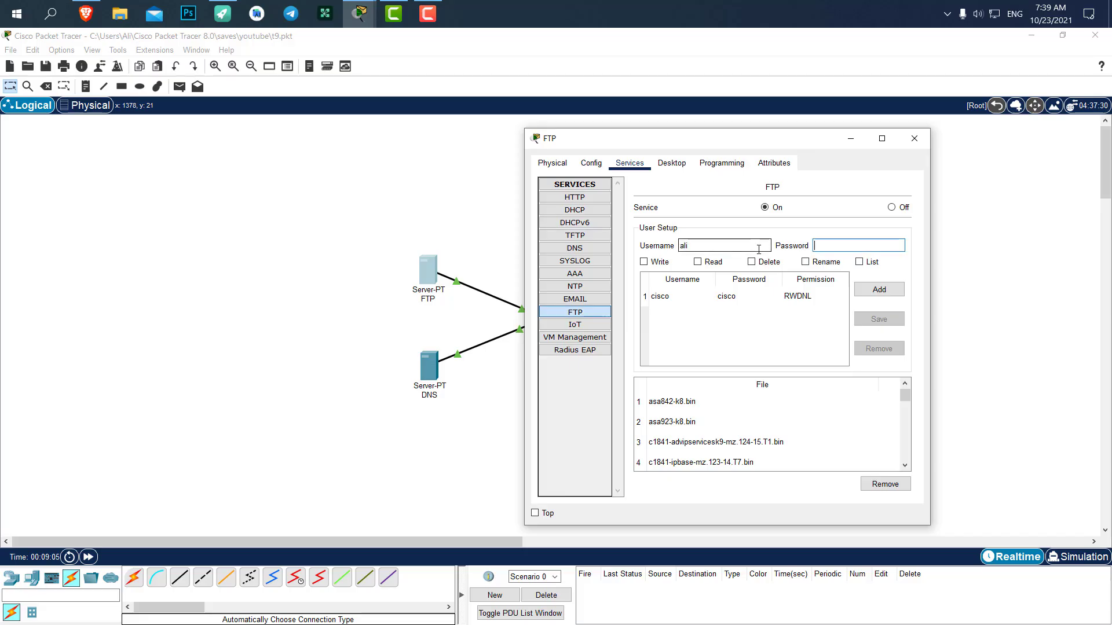
pyautogui.write('123')
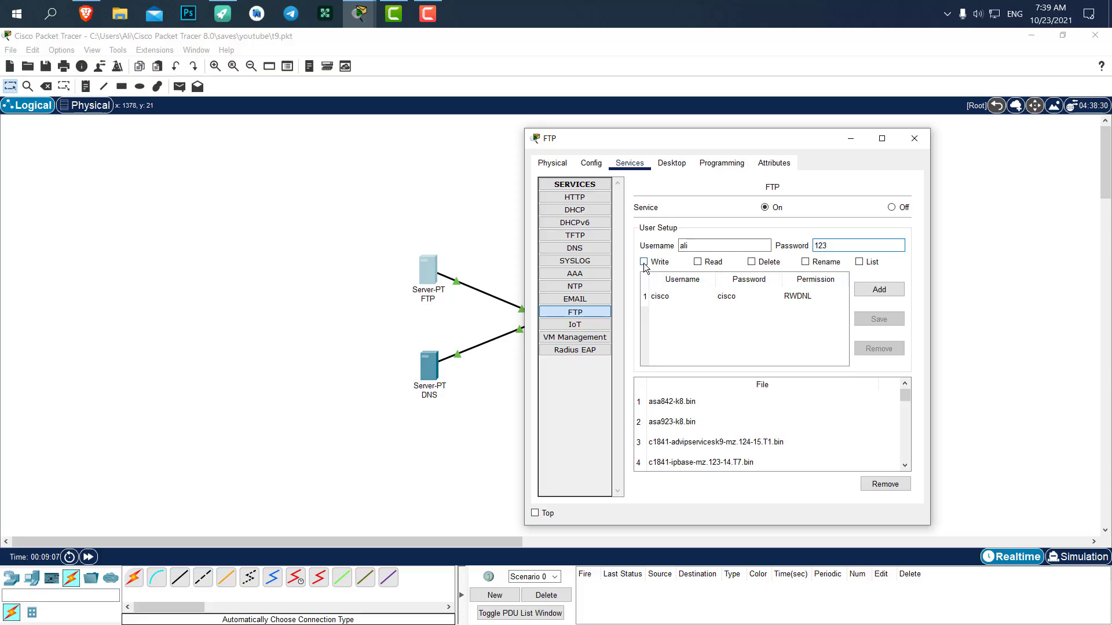
pyautogui.click(644, 262)
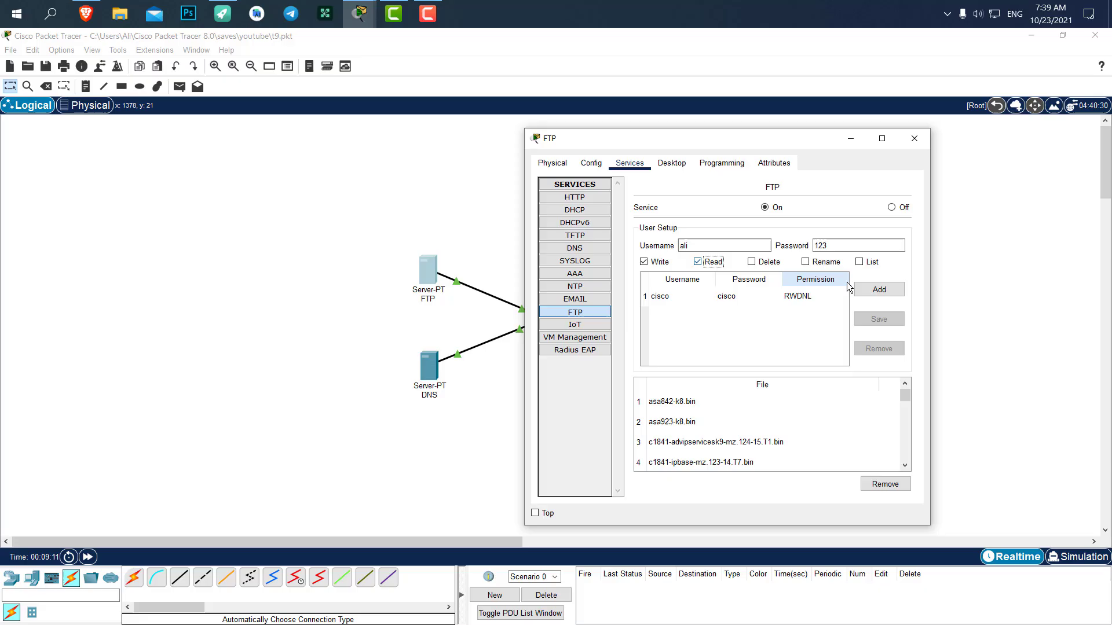
pyautogui.click(878, 289)
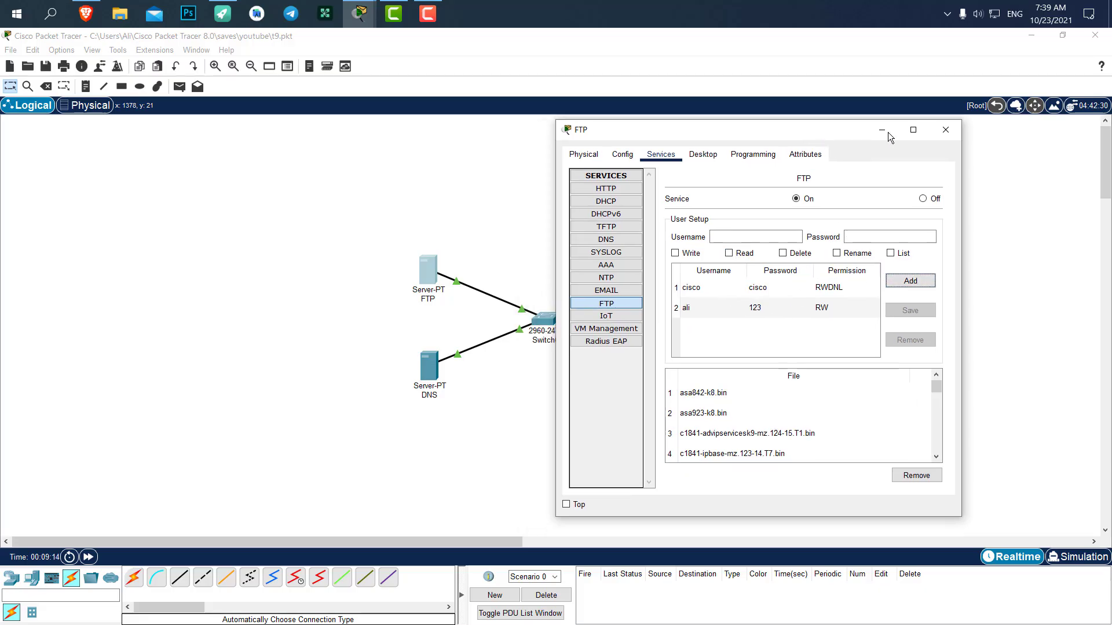
pyautogui.click(945, 130)
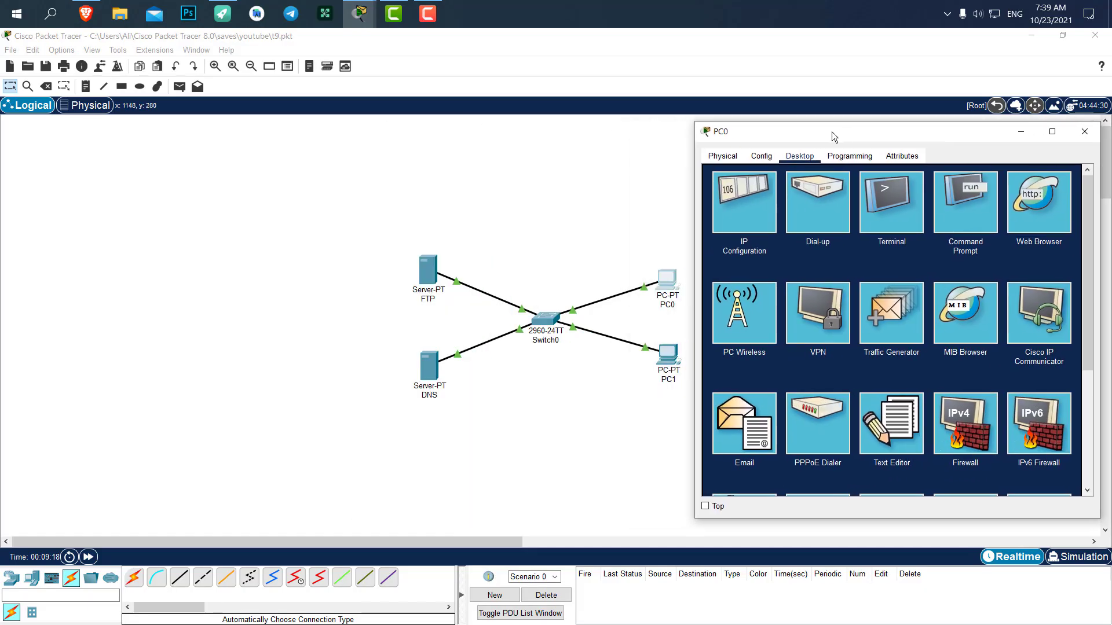
# From PC0's command prompt, run ftp 192.168.1.100 to reach the FTP server
pyautogui.click(963, 201)
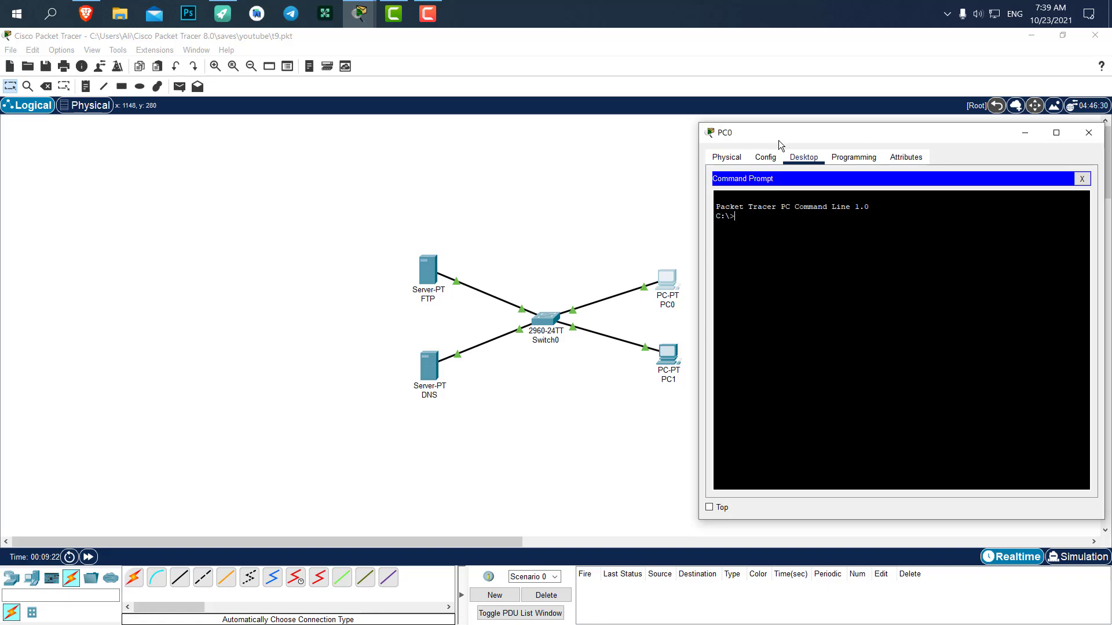
pyautogui.click(1089, 132)
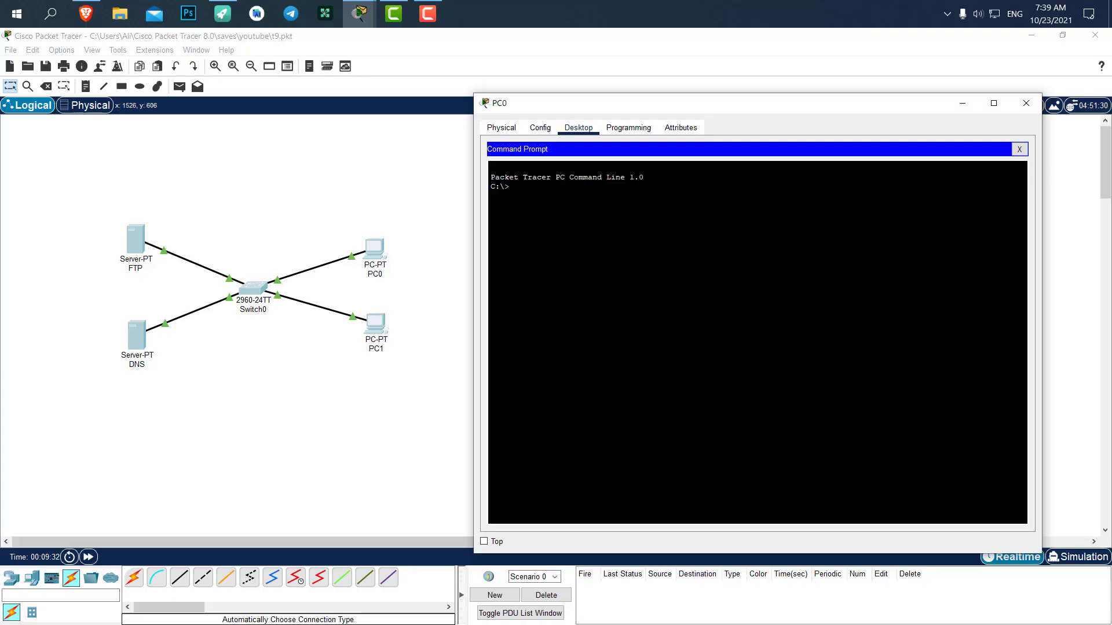
pyautogui.write('f')
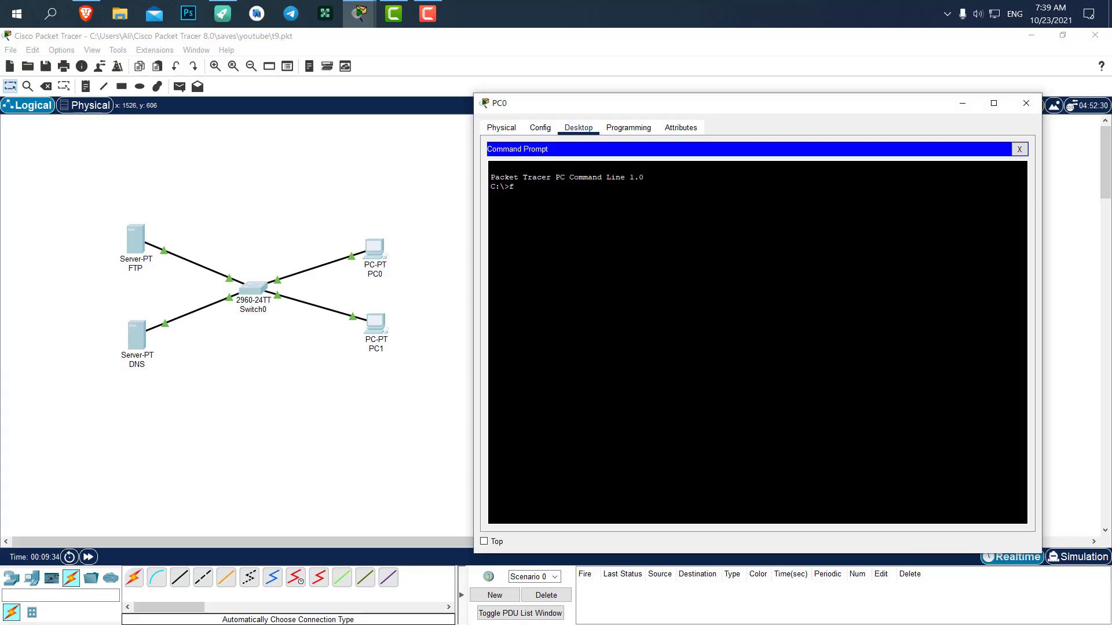
pyautogui.write('tp')
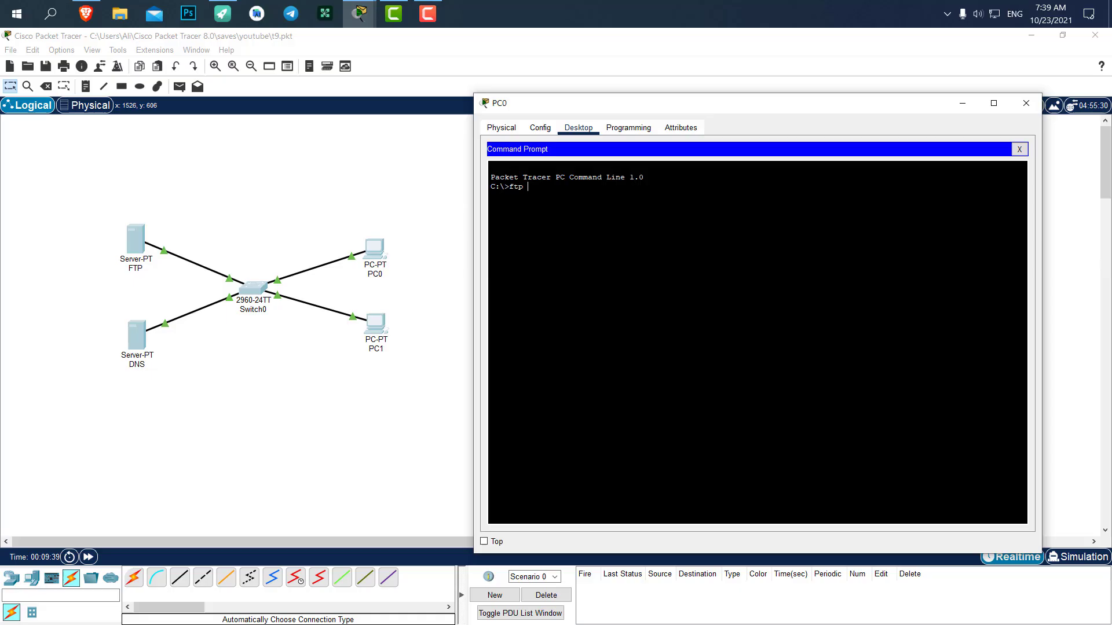
pyautogui.write('192.')
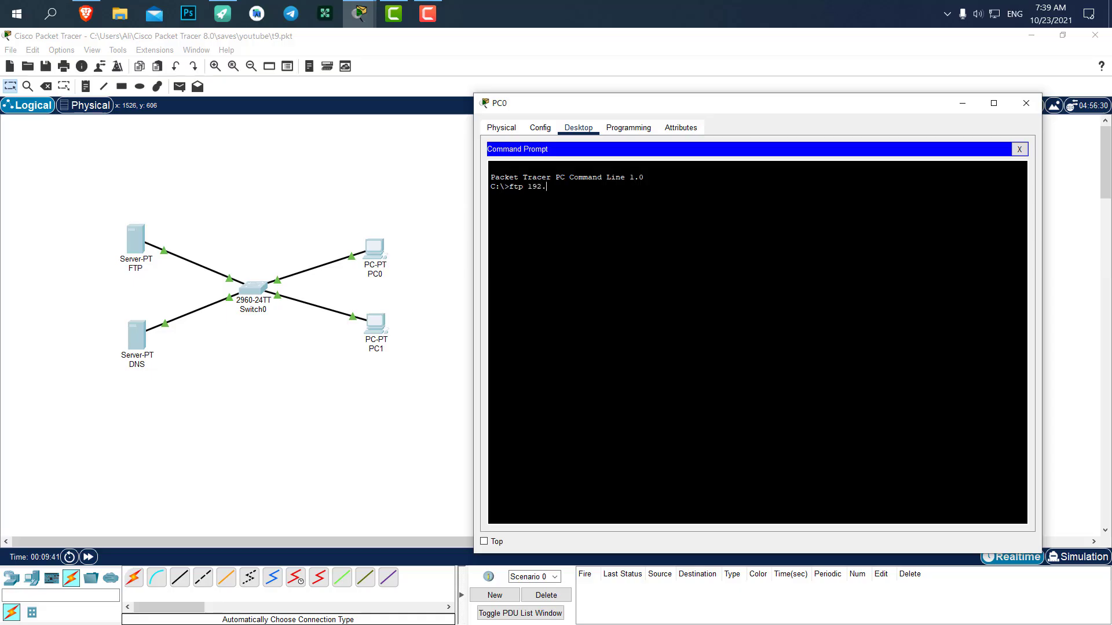
pyautogui.write('168.')
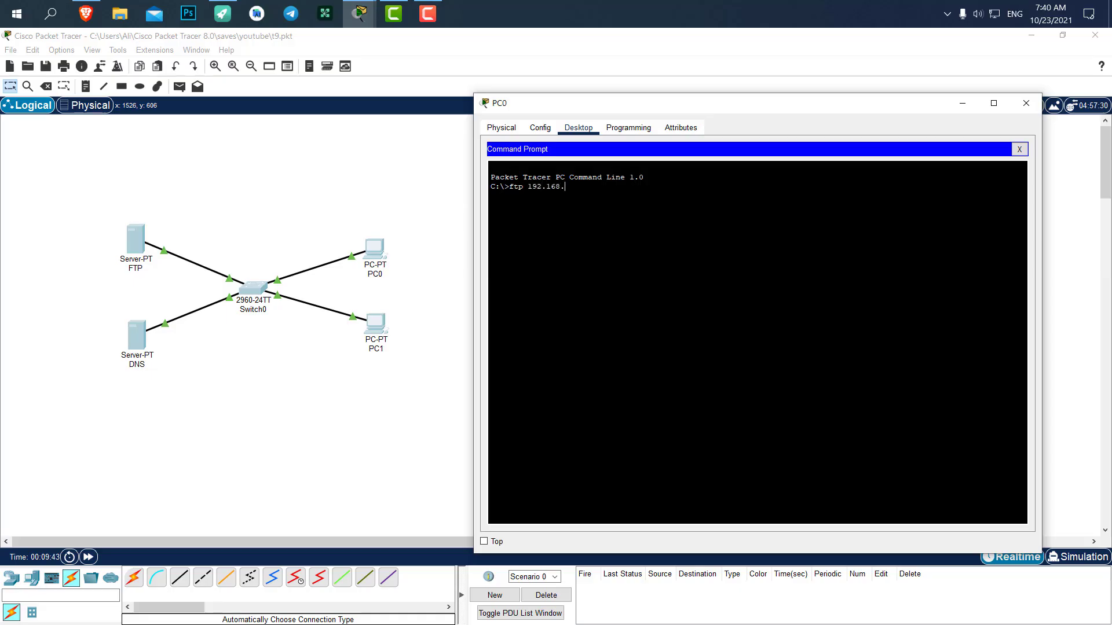
pyautogui.write('1.100')
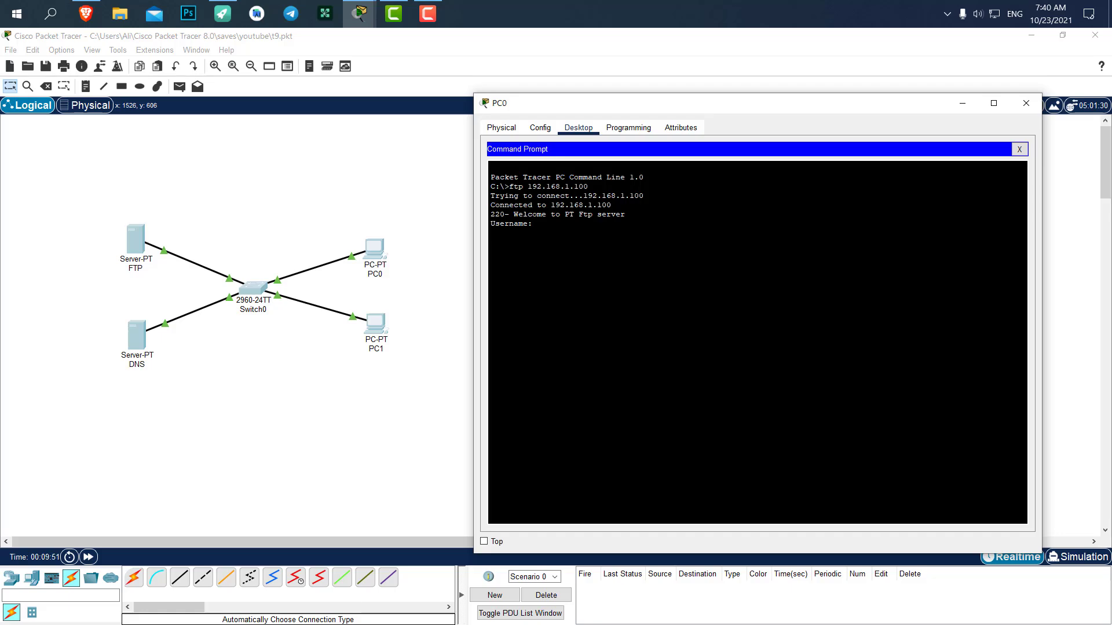
# Log in to the FTP server as ali, reaching the ftp> prompt
pyautogui.write('ali')
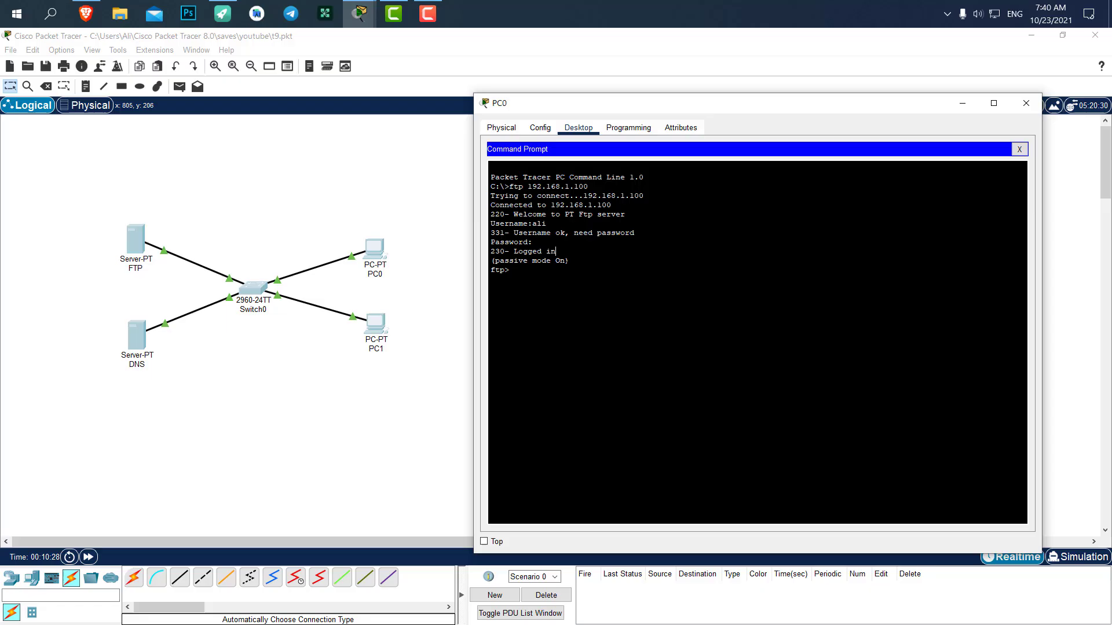
pyautogui.doubleClick(498, 270)
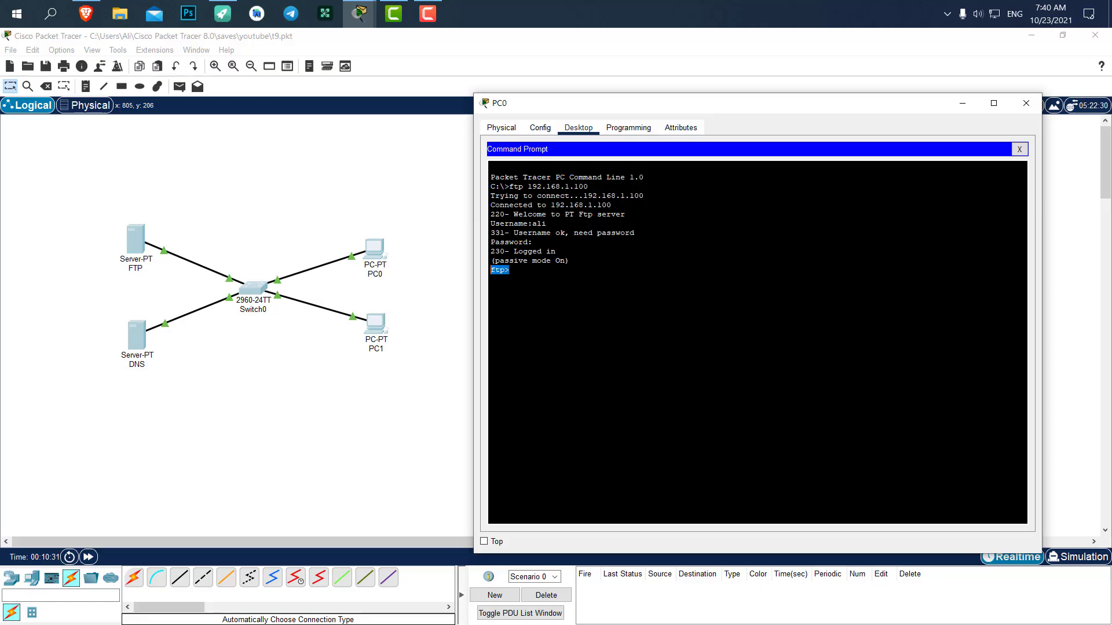
pyautogui.moveTo(528, 77)
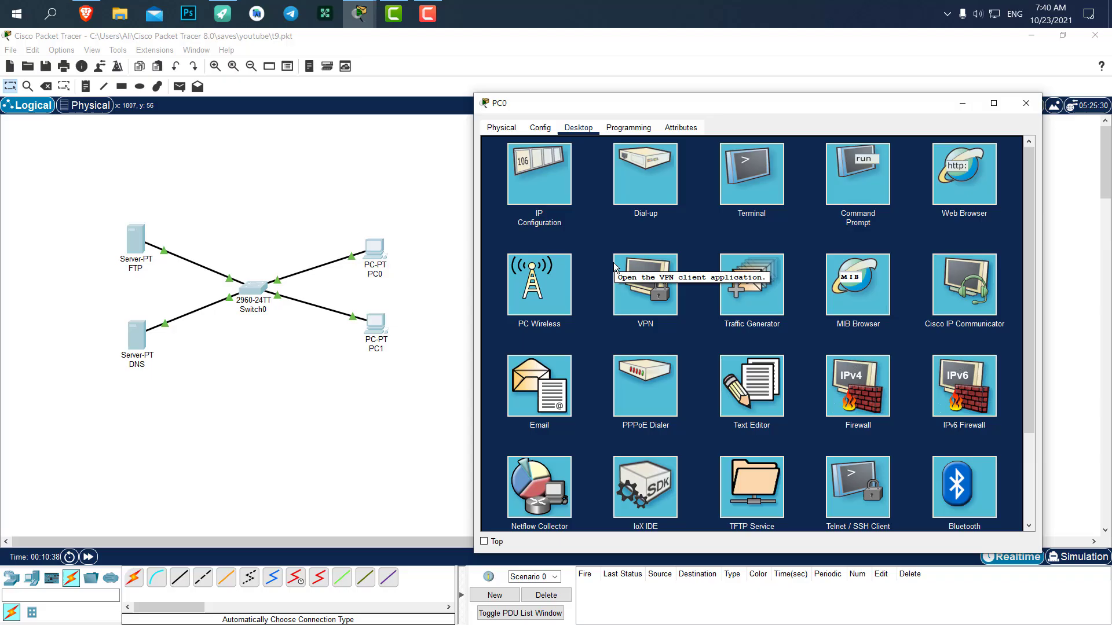
pyautogui.moveTo(693, 240)
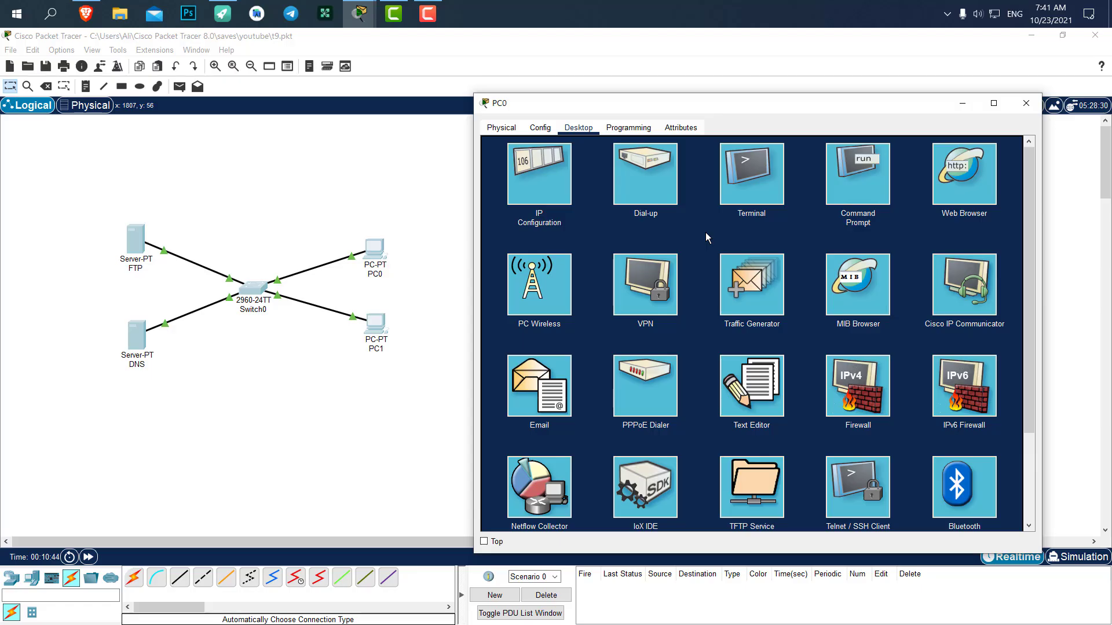
# Write random text in PC0's Text Editor and save it as file aa
pyautogui.click(750, 387)
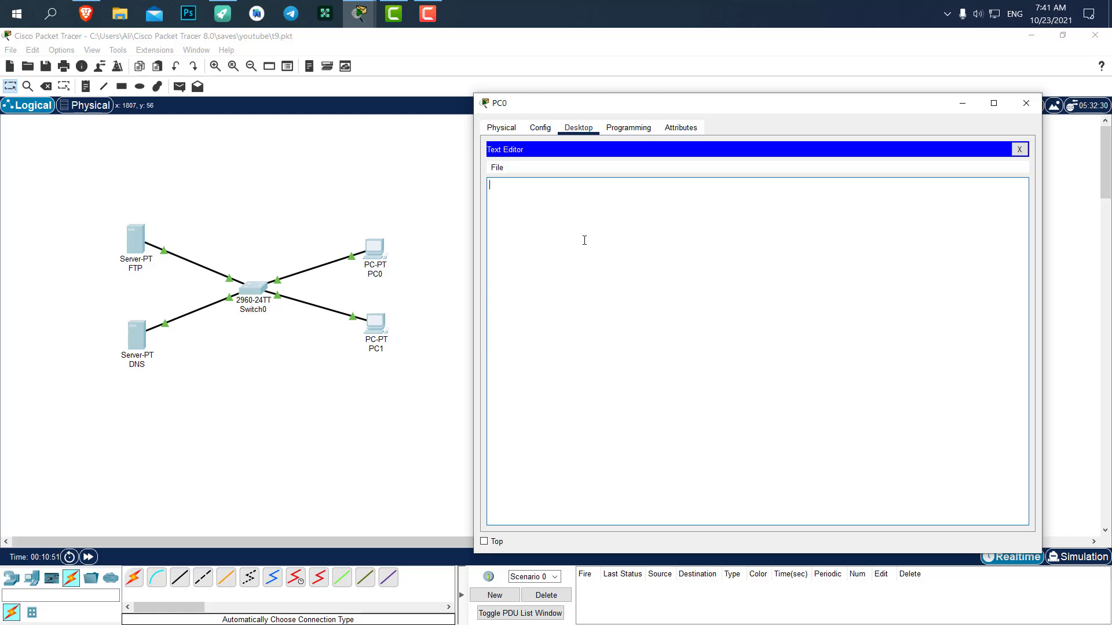
pyautogui.write('asdlfklsdkjflakjsd')
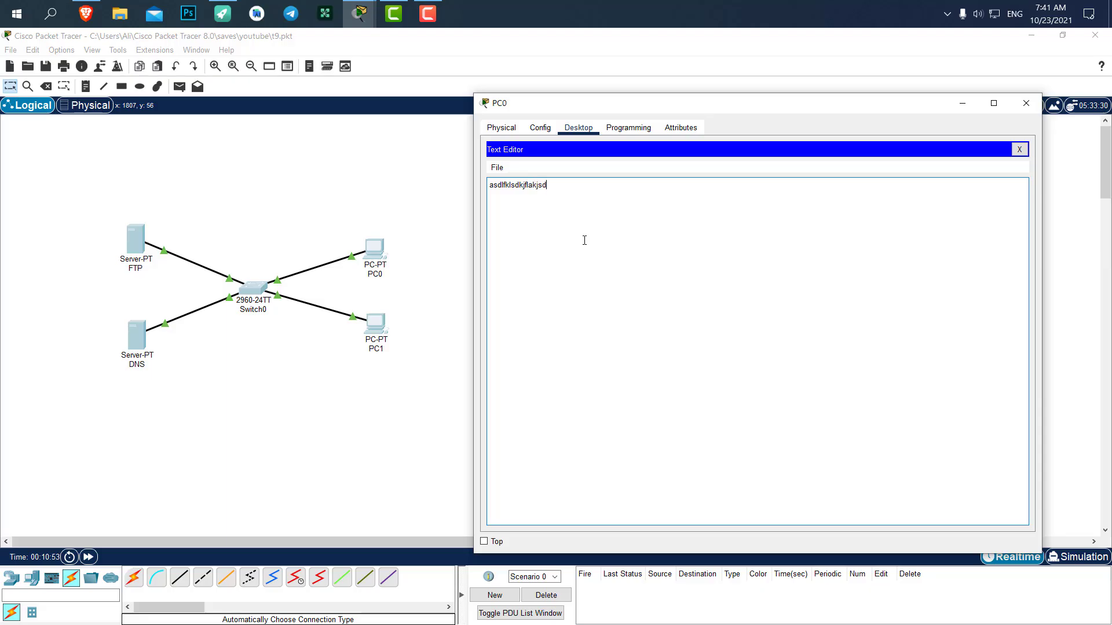
pyautogui.click(496, 167)
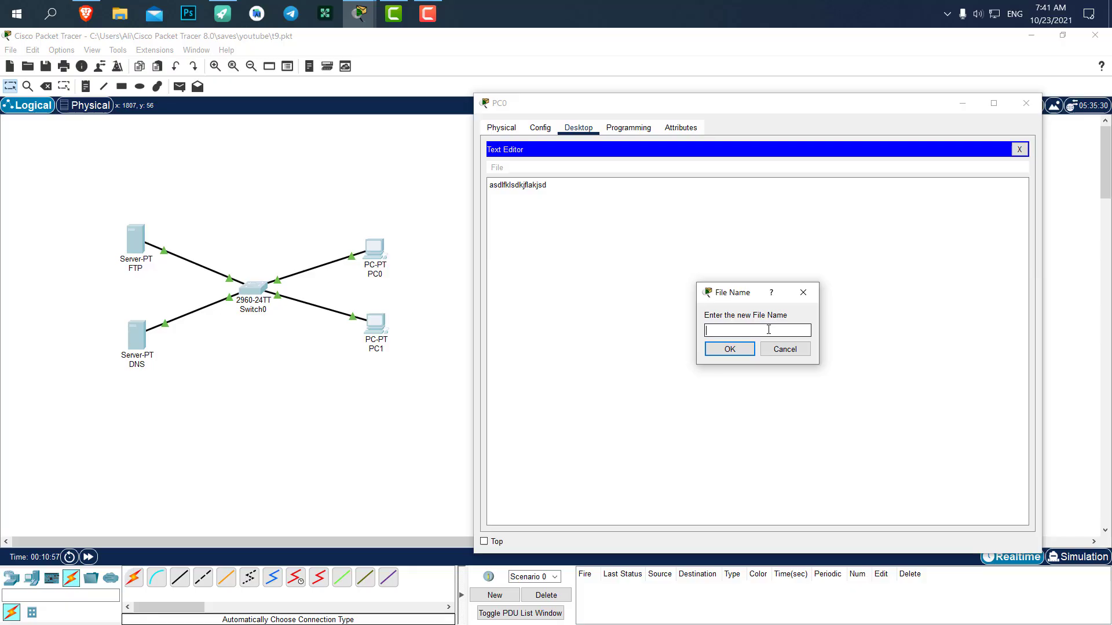
pyautogui.write('a')
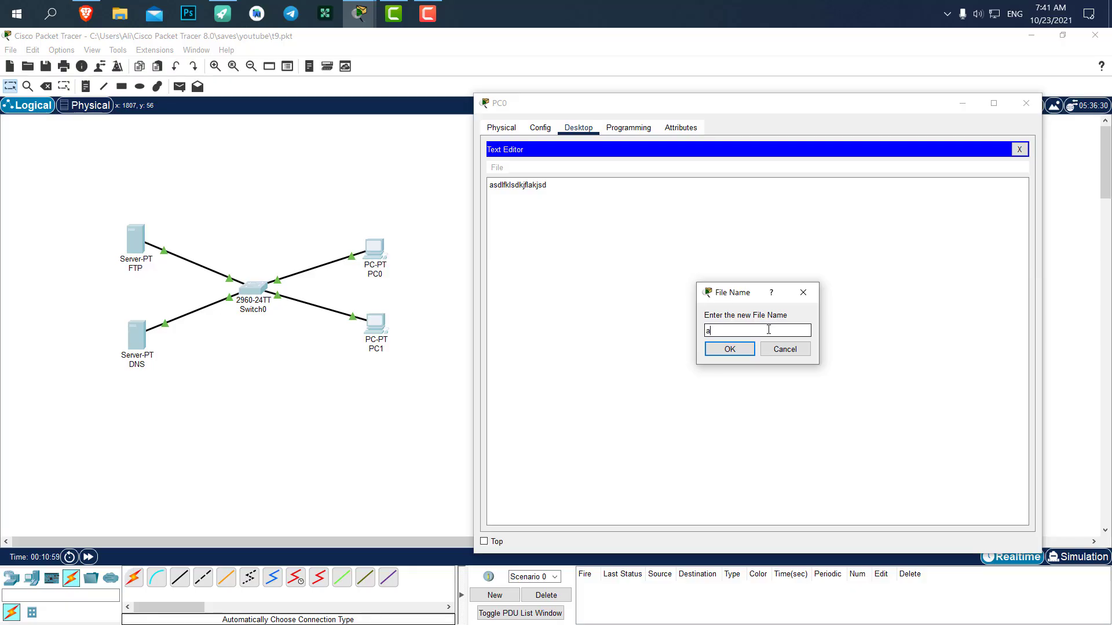
pyautogui.write('a')
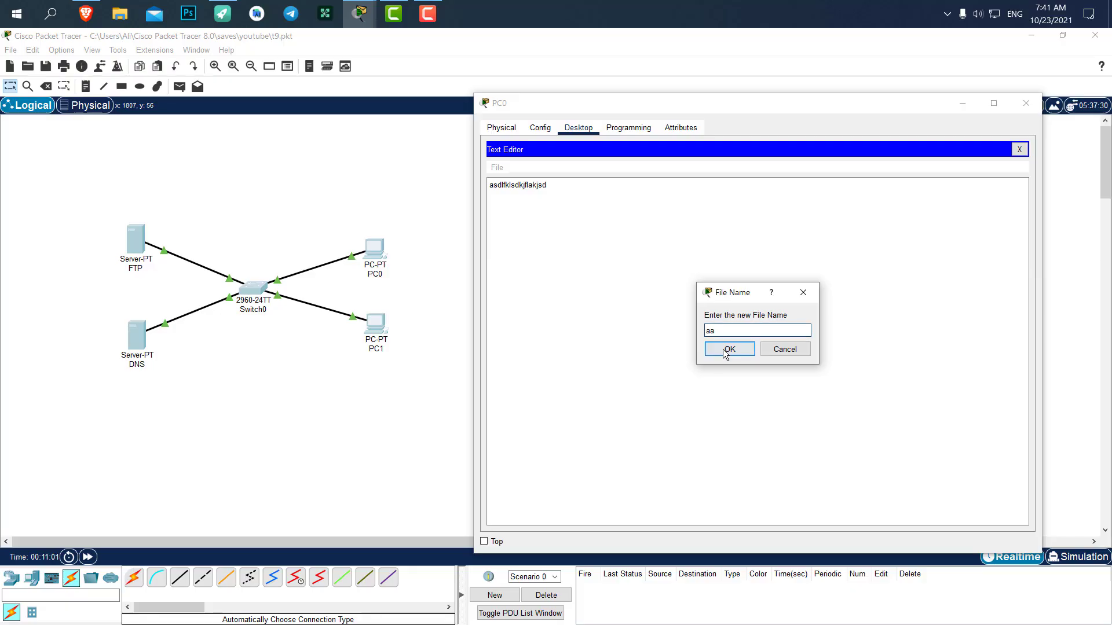
pyautogui.click(729, 349)
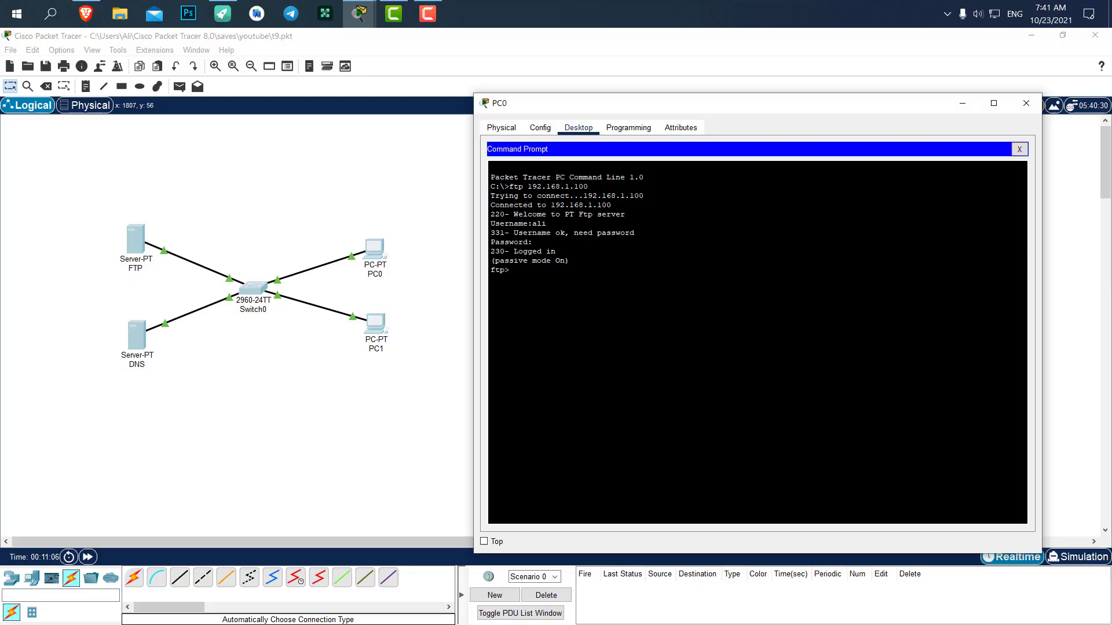
# Upload aa.txt with put at PC0's ftp> prompt, then move to PC1's desktop
pyautogui.write('put')
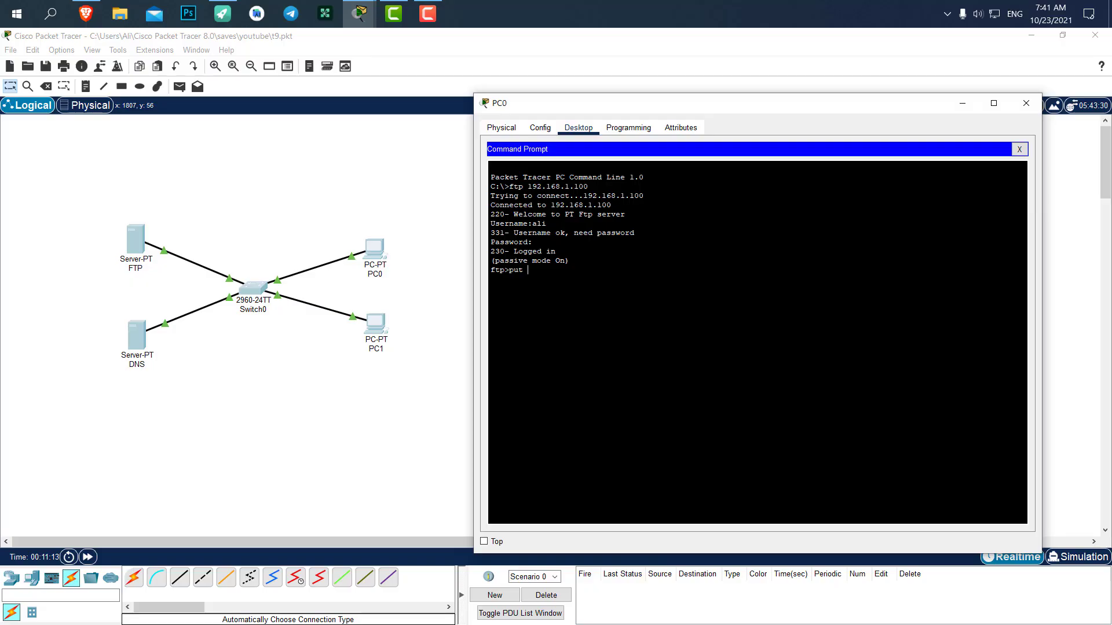
pyautogui.write('aa')
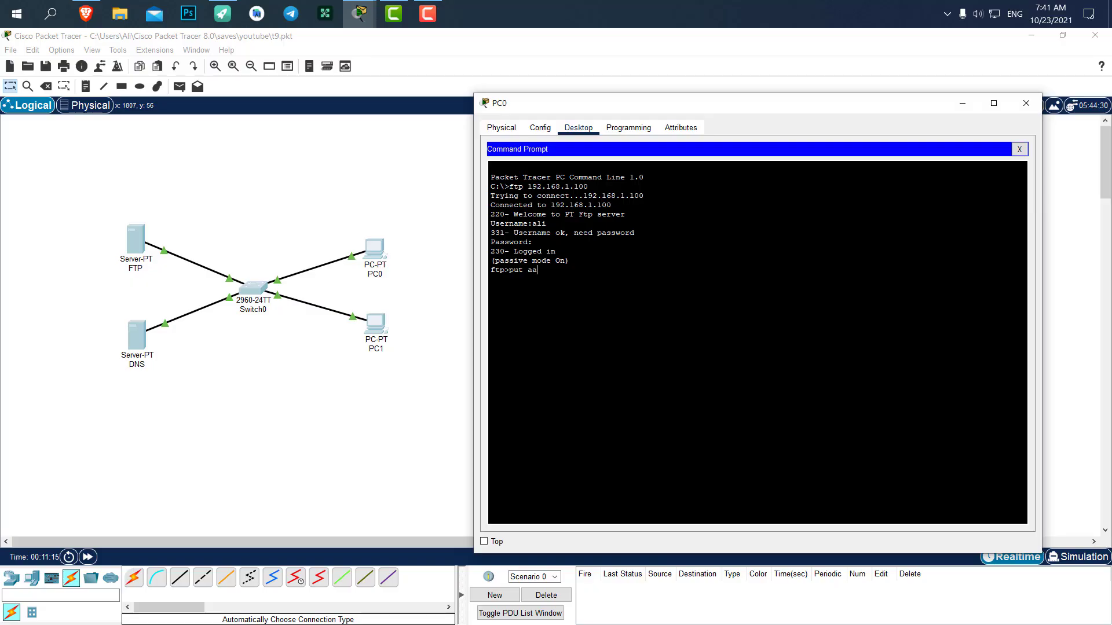
pyautogui.write('.tx')
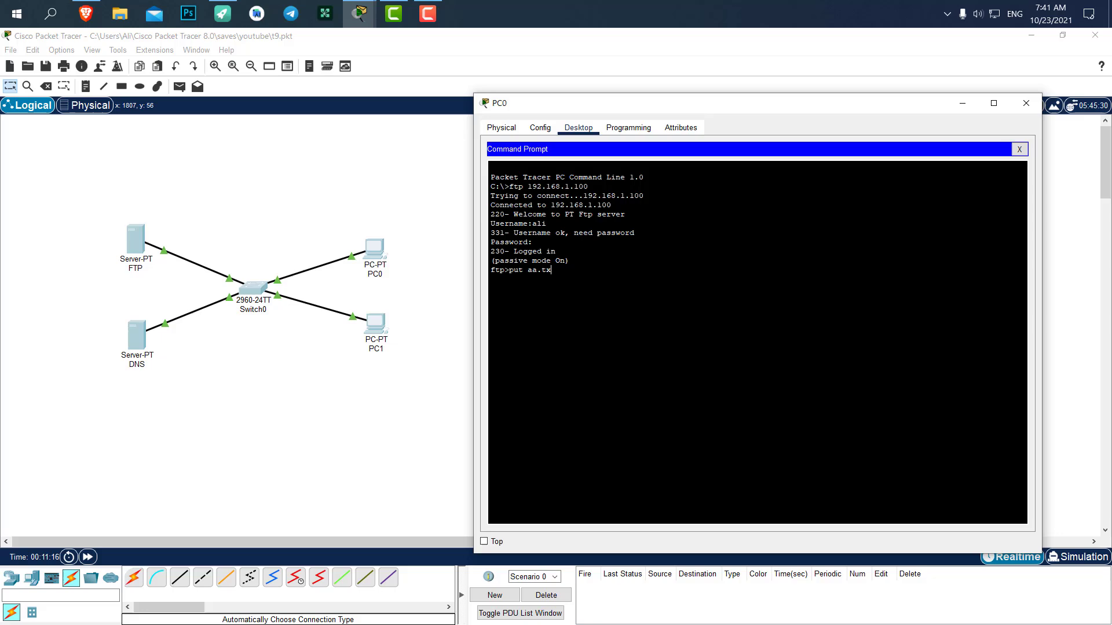
pyautogui.write('t')
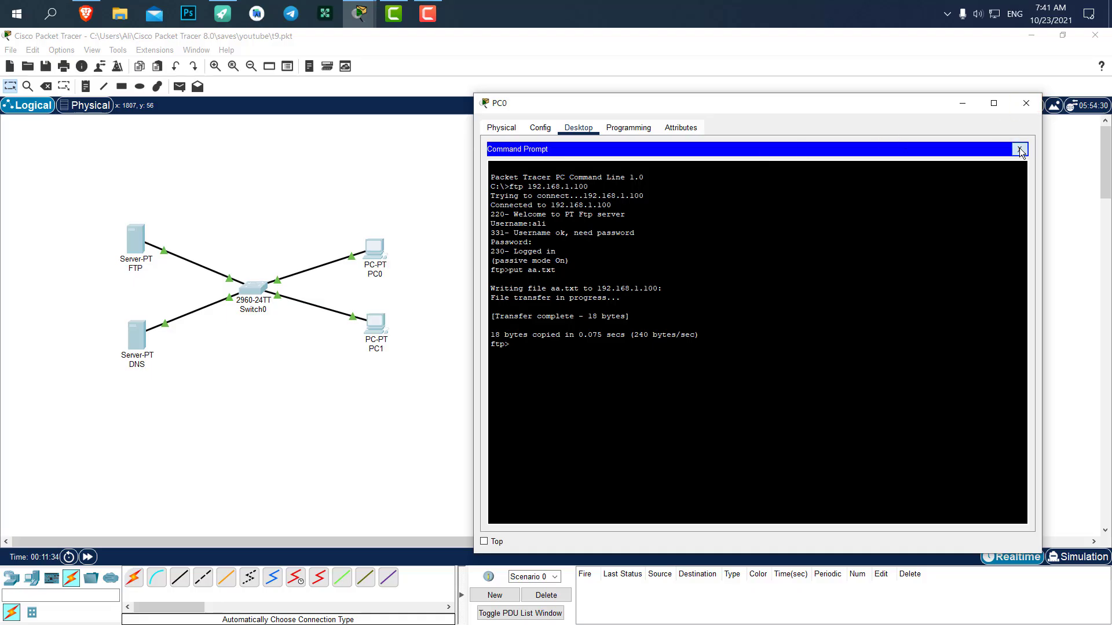
pyautogui.click(1020, 149)
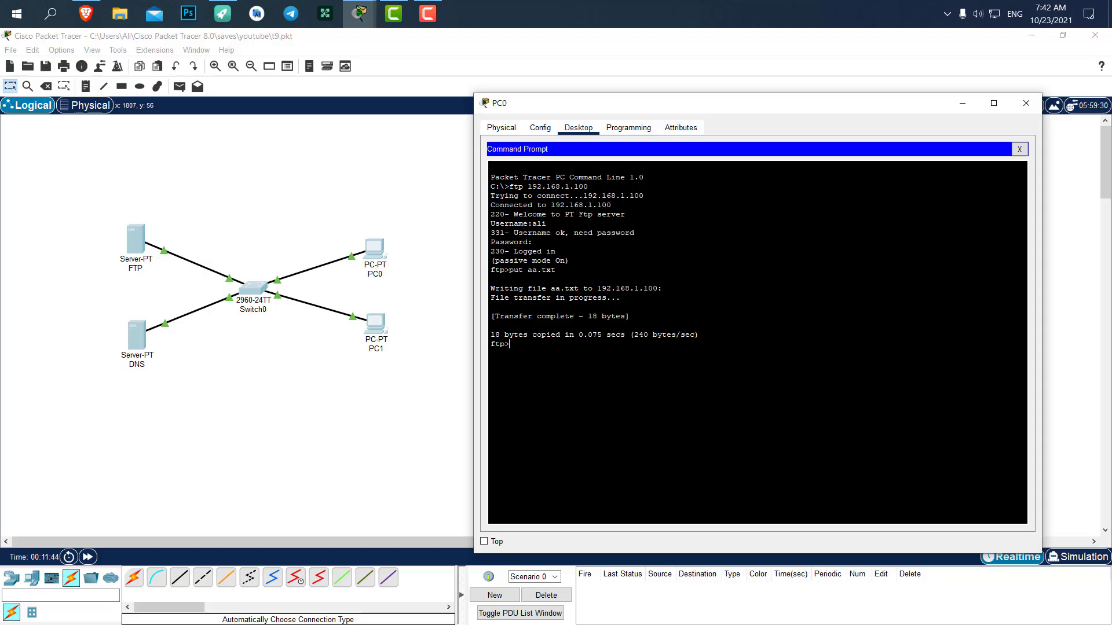
pyautogui.write('d')
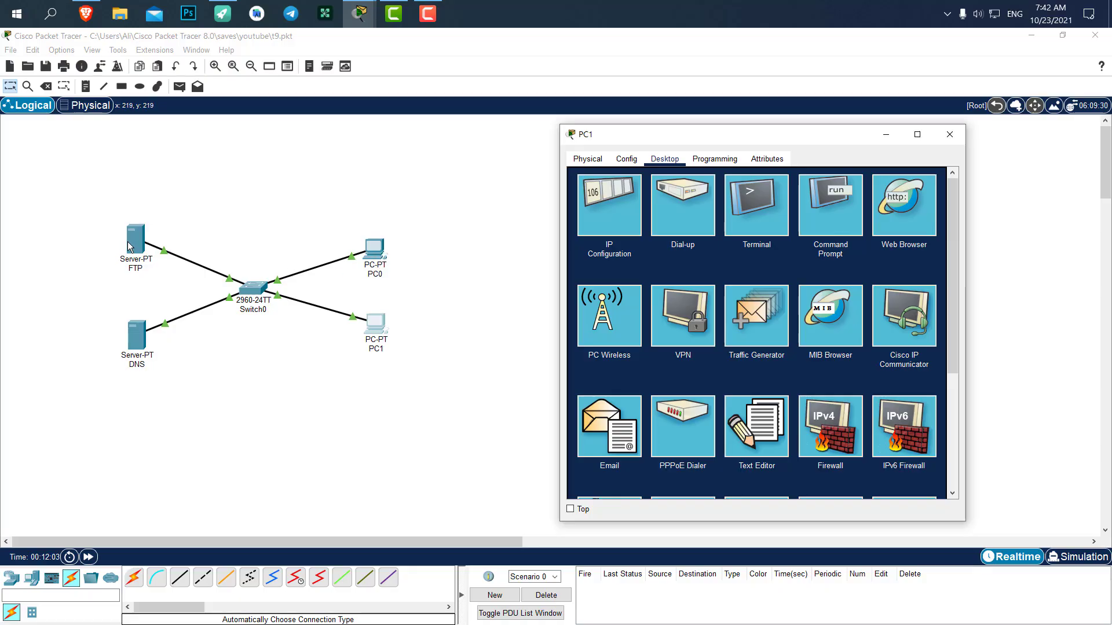
pyautogui.moveTo(377, 332)
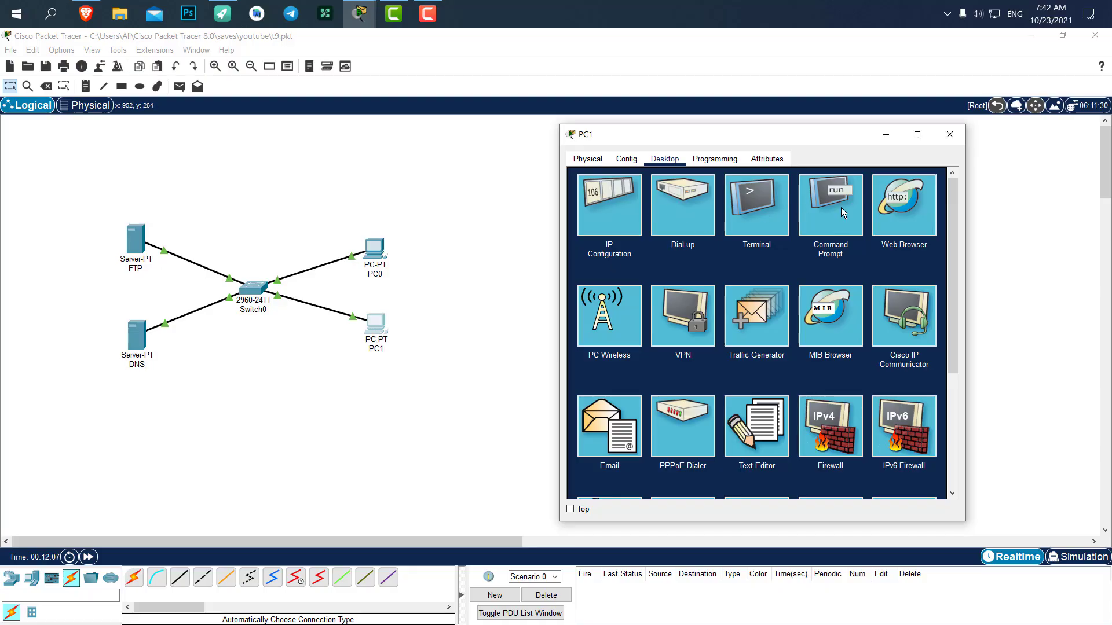
# From PC1's command prompt, connect with ftp 192.168.1.100 and log in as ali
pyautogui.click(830, 205)
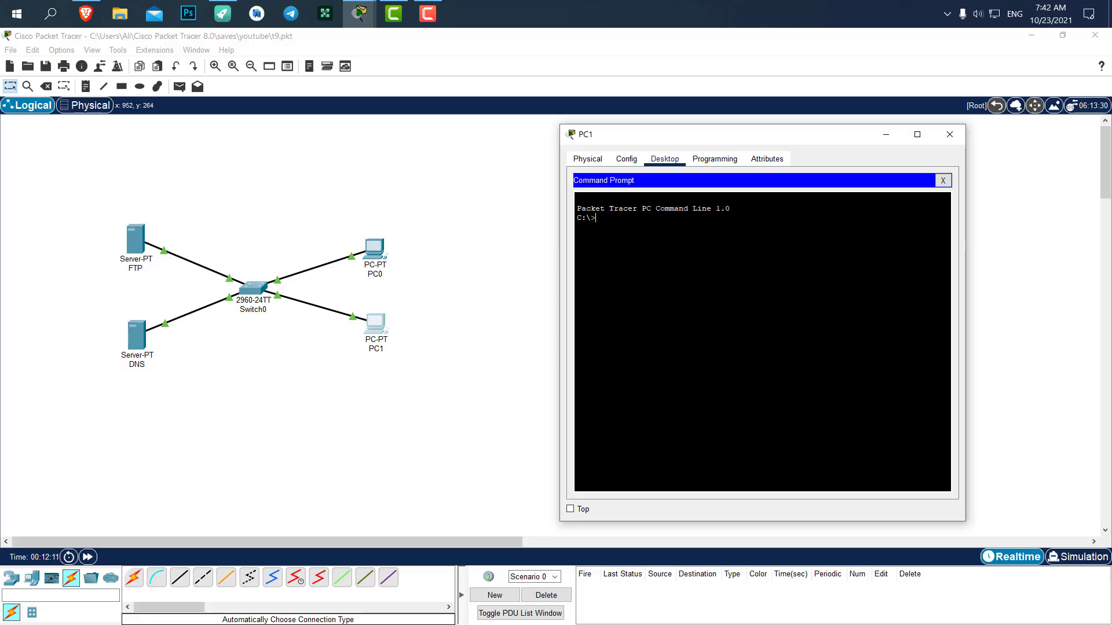
pyautogui.write('f')
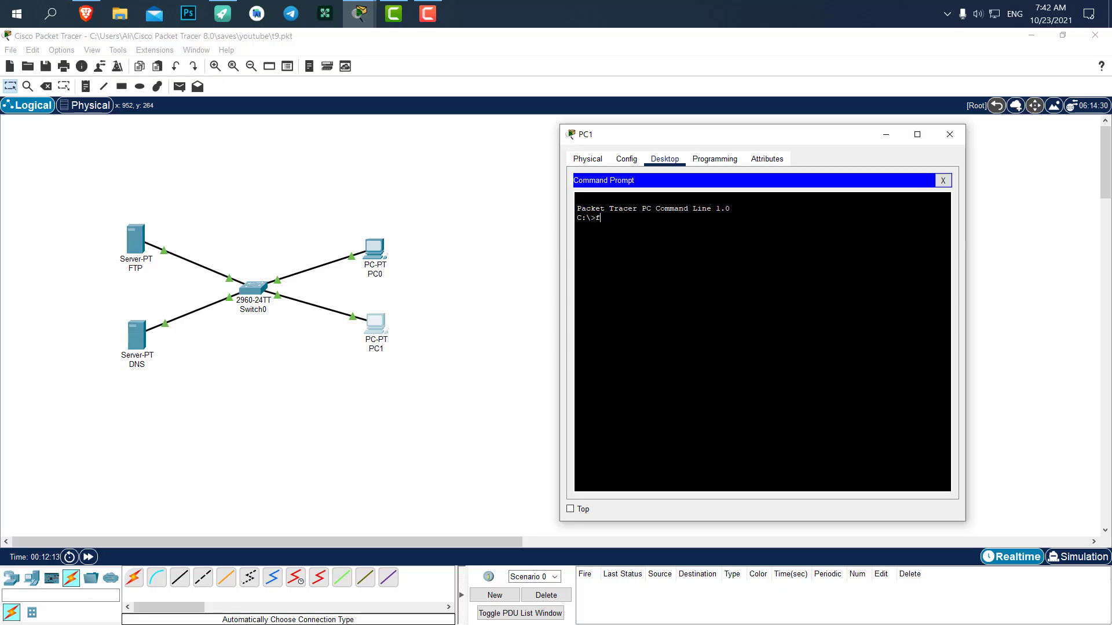
pyautogui.write('t')
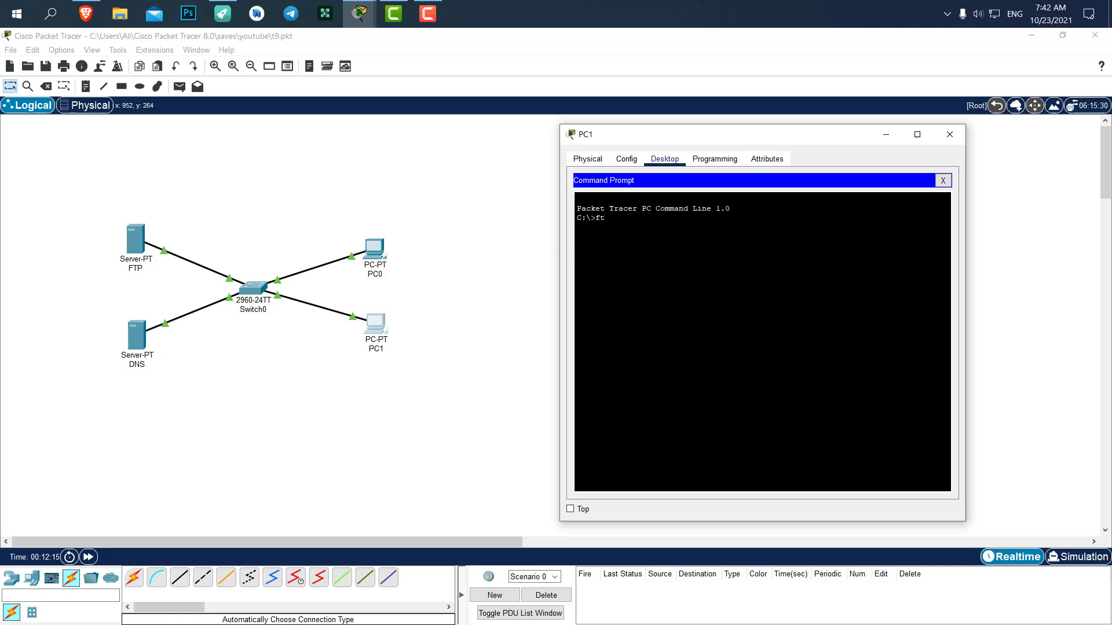
pyautogui.write('p')
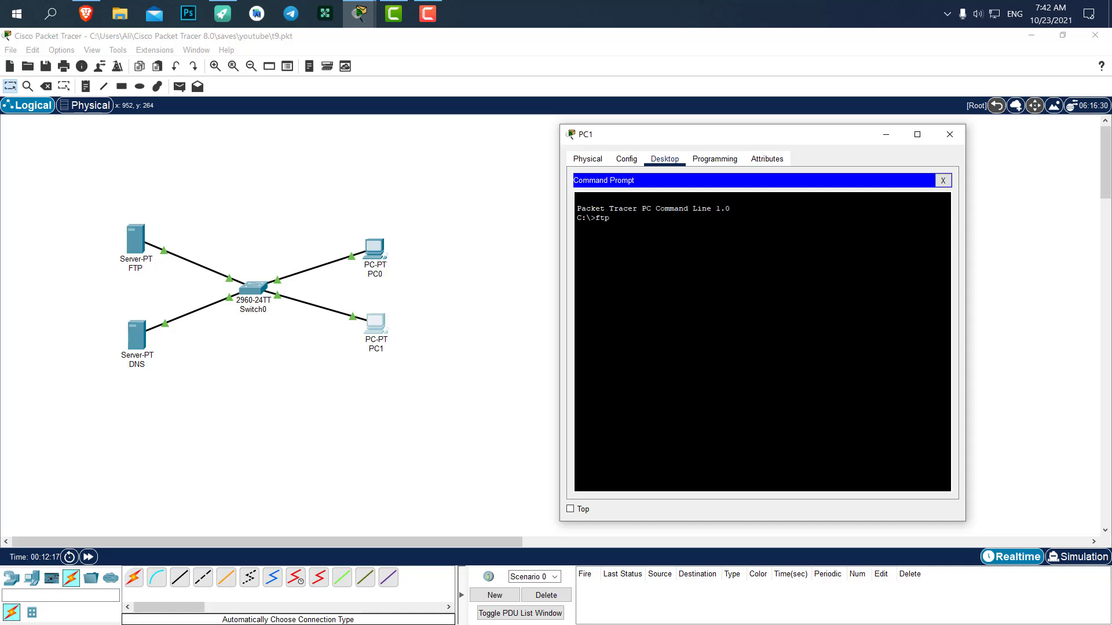
pyautogui.write('192.168.1.100')
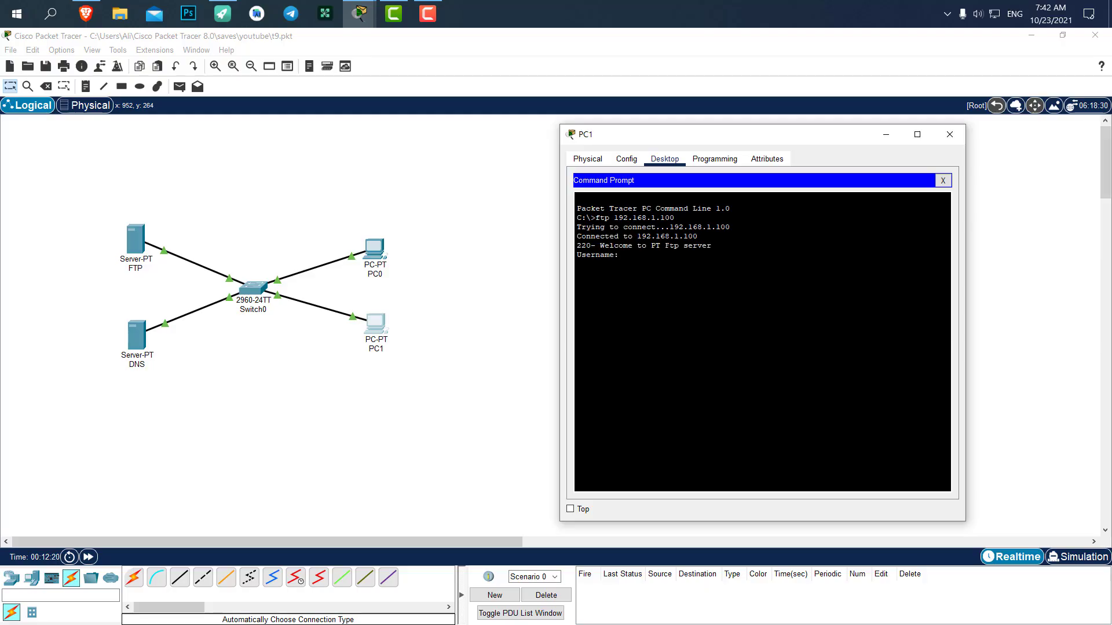
pyautogui.write('ali')
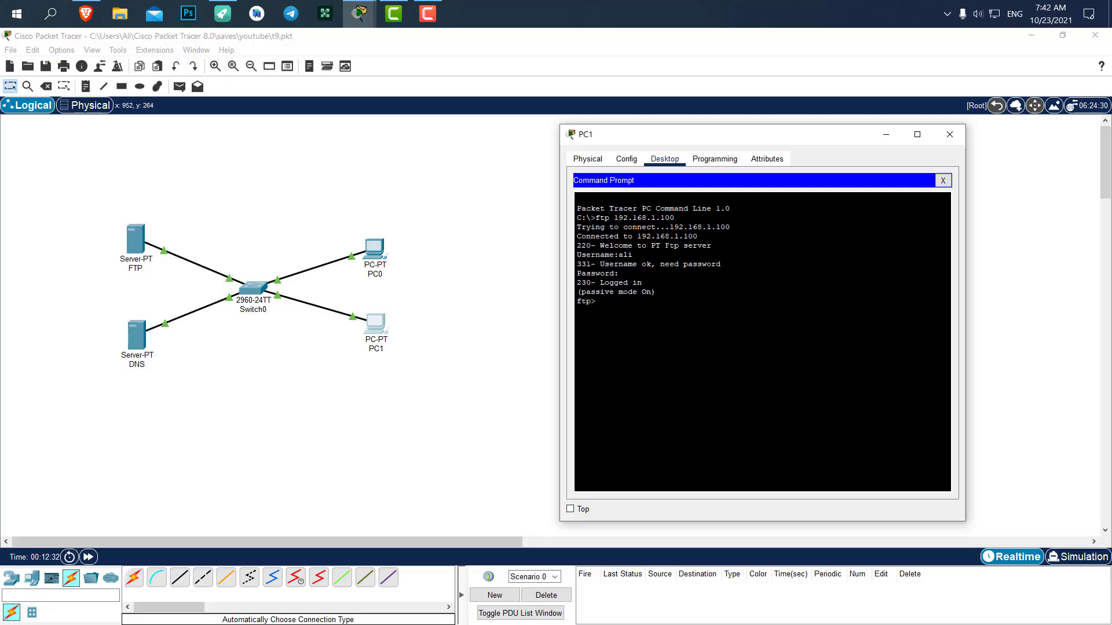
# Download the file with get aa.txt at PC1's ftp> prompt
pyautogui.write('get')
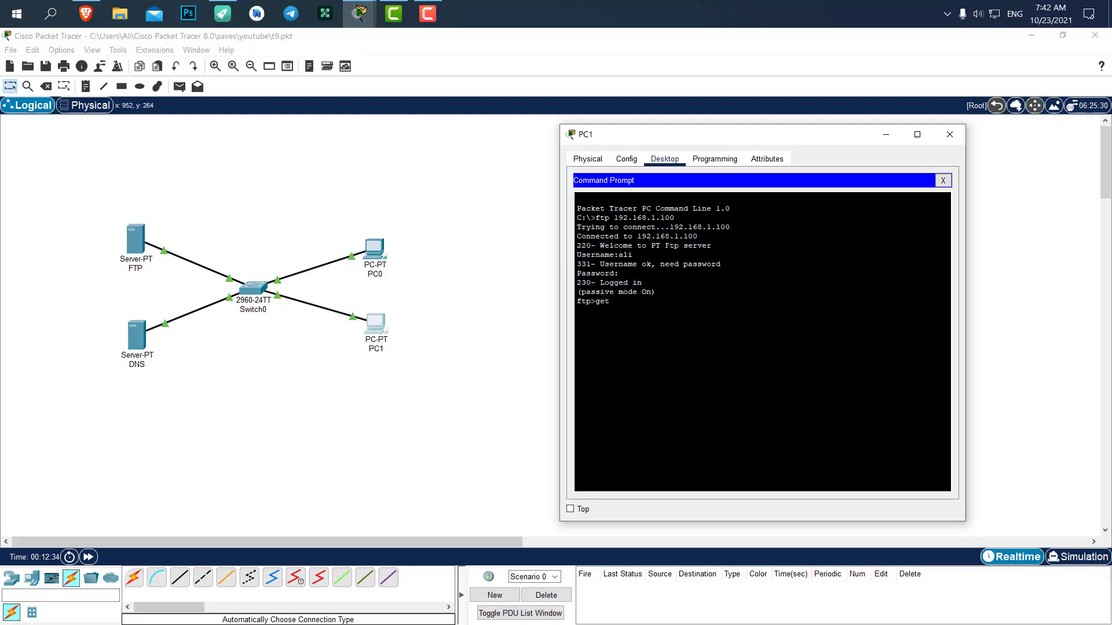
pyautogui.write('aa')
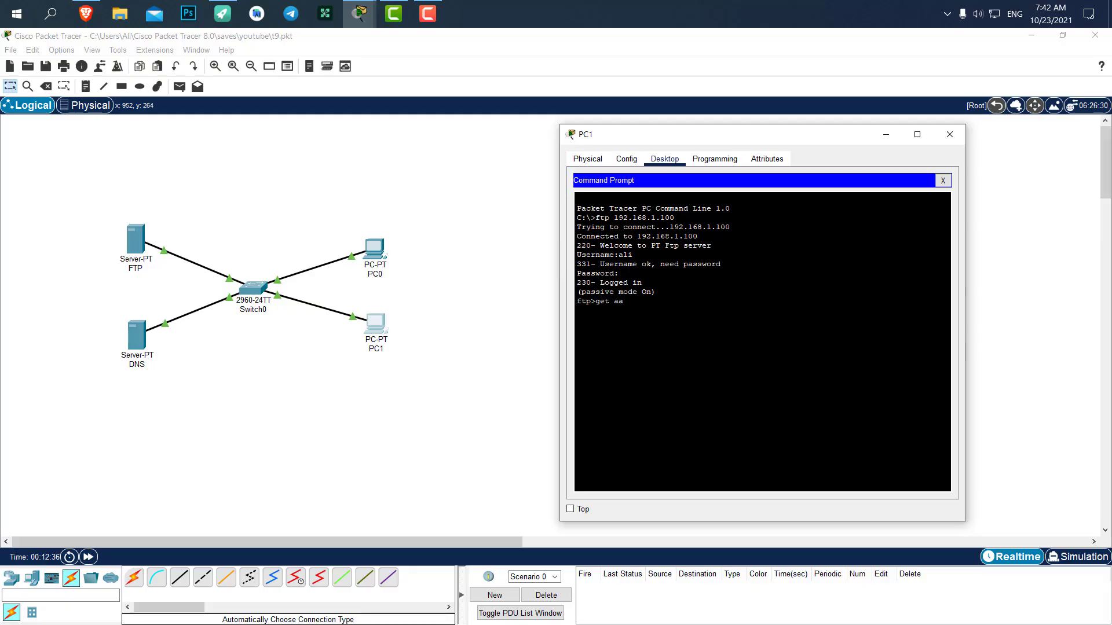
pyautogui.write('.t')
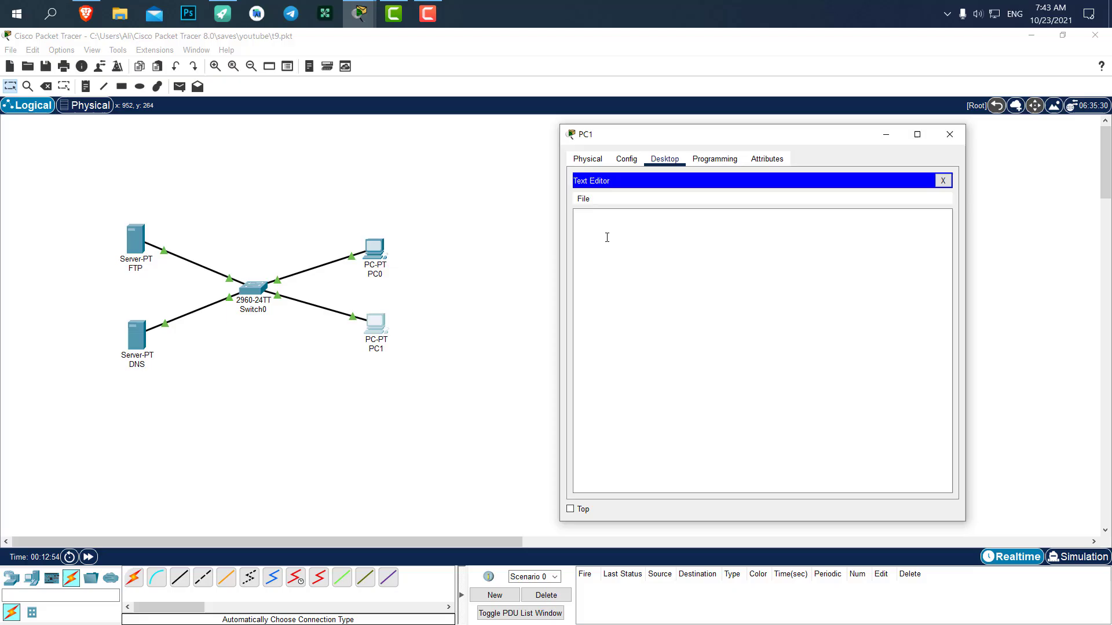
# Open aa.txt in PC1's Text Editor via File > Open, showing the uploaded text
pyautogui.click(583, 198)
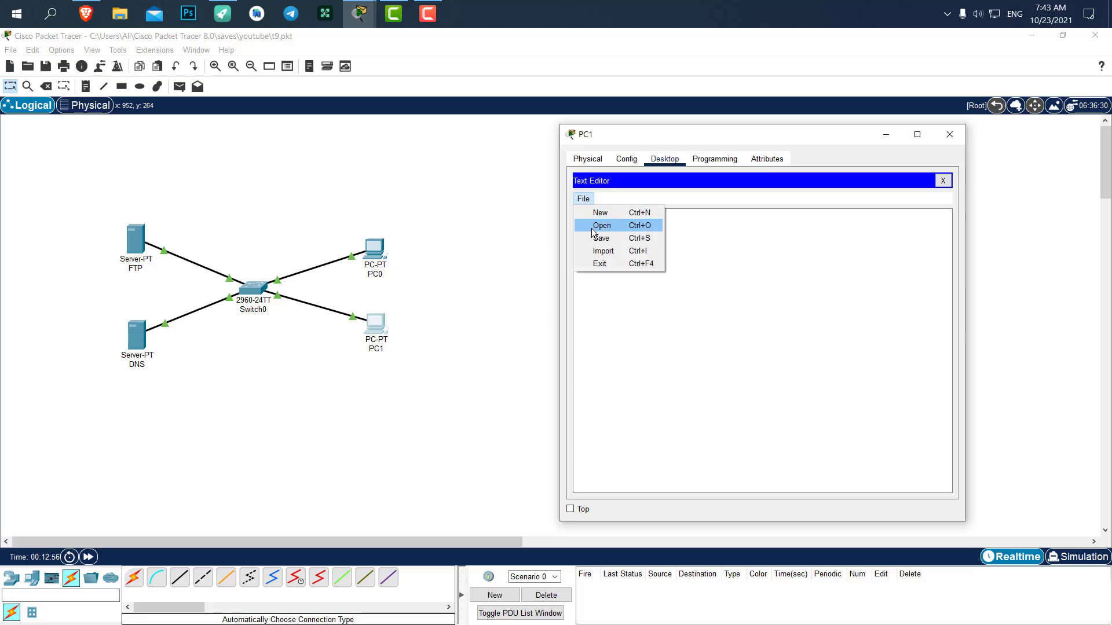
pyautogui.click(602, 224)
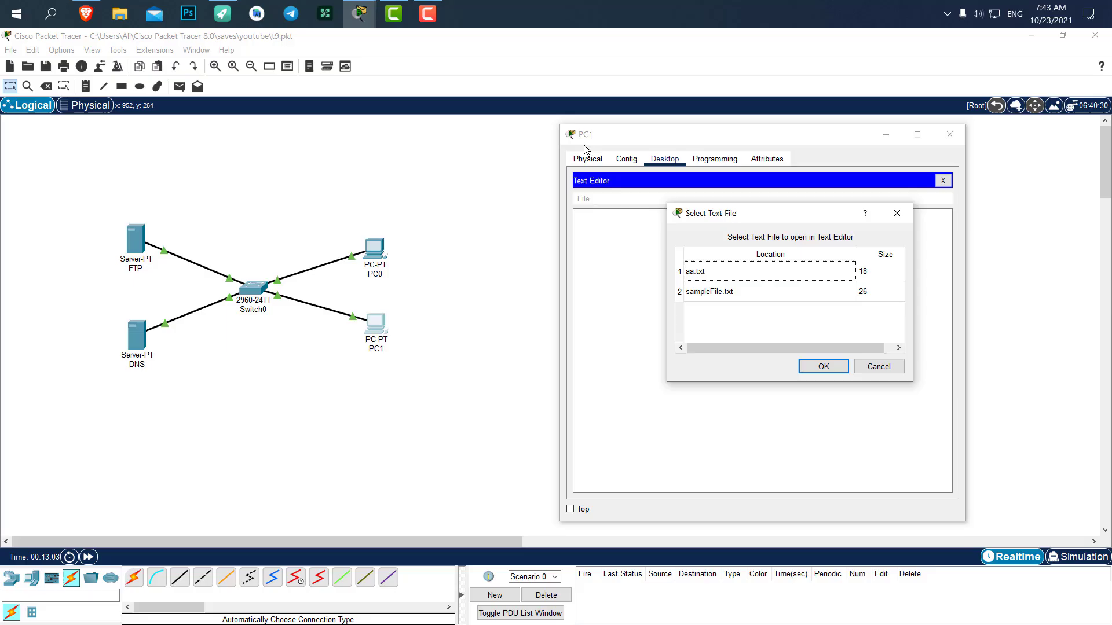
pyautogui.click(709, 271)
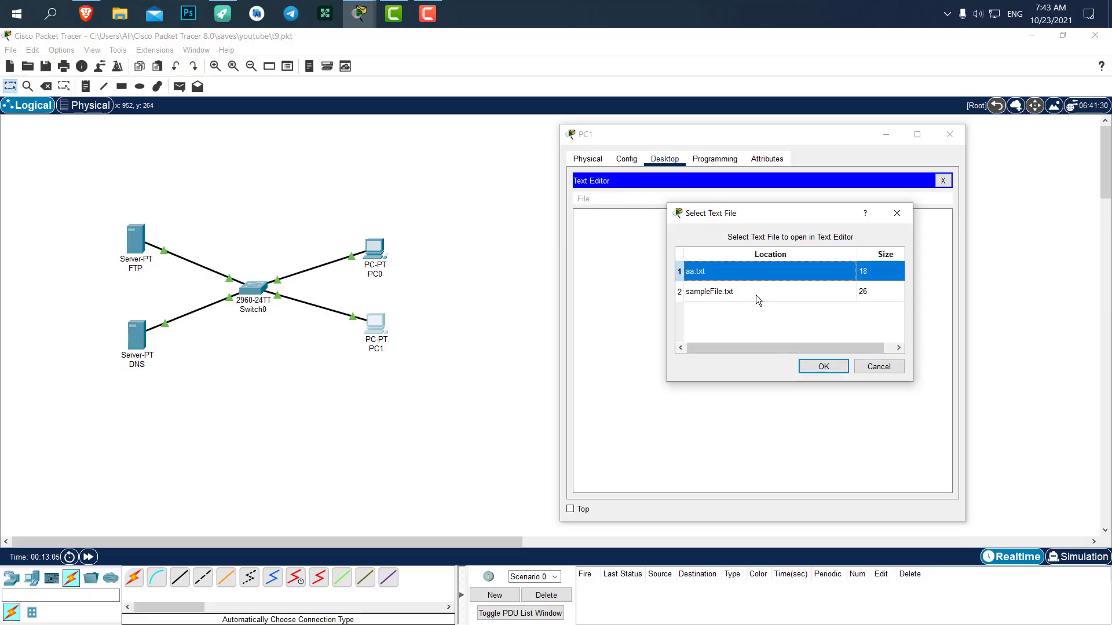
pyautogui.click(822, 367)
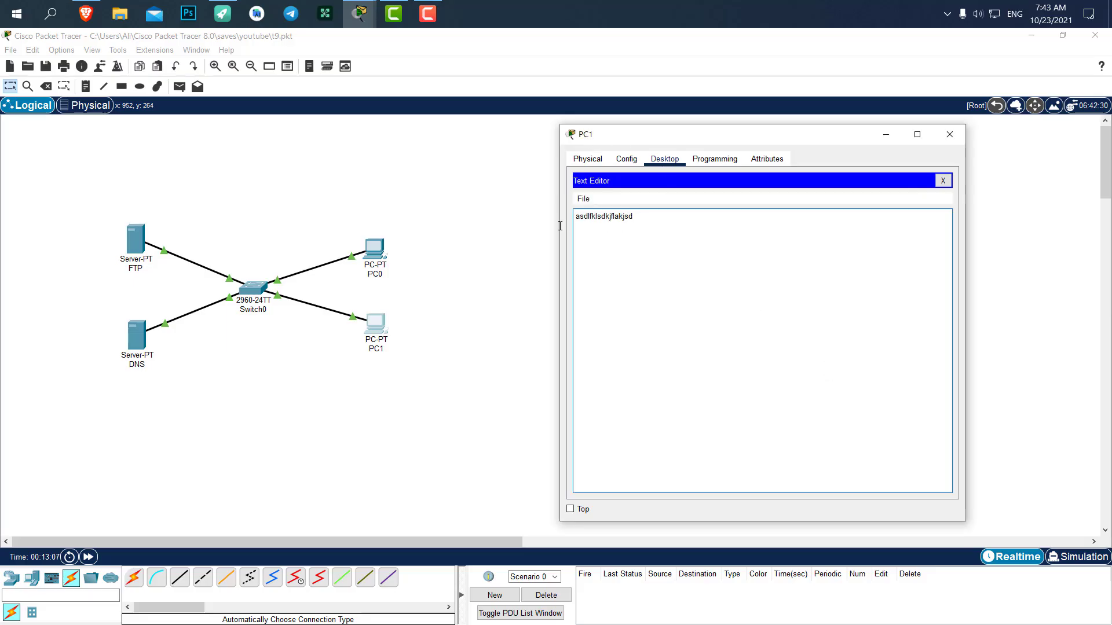
pyautogui.doubleClick(605, 215)
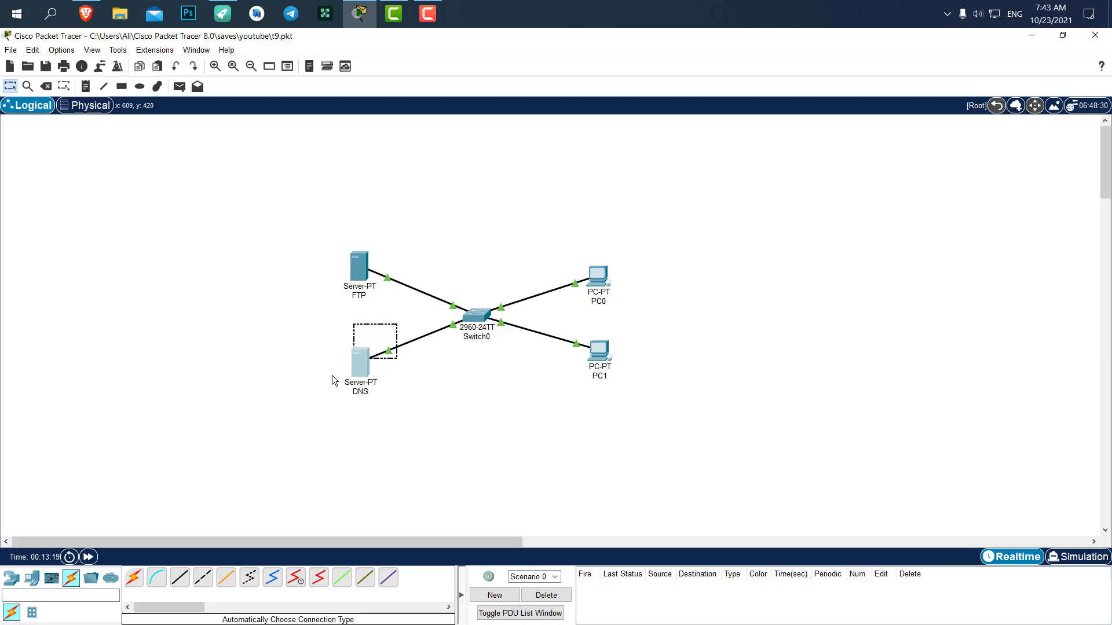
# Clear the selection on an empty area of the topology workspace
pyautogui.click(290, 424)
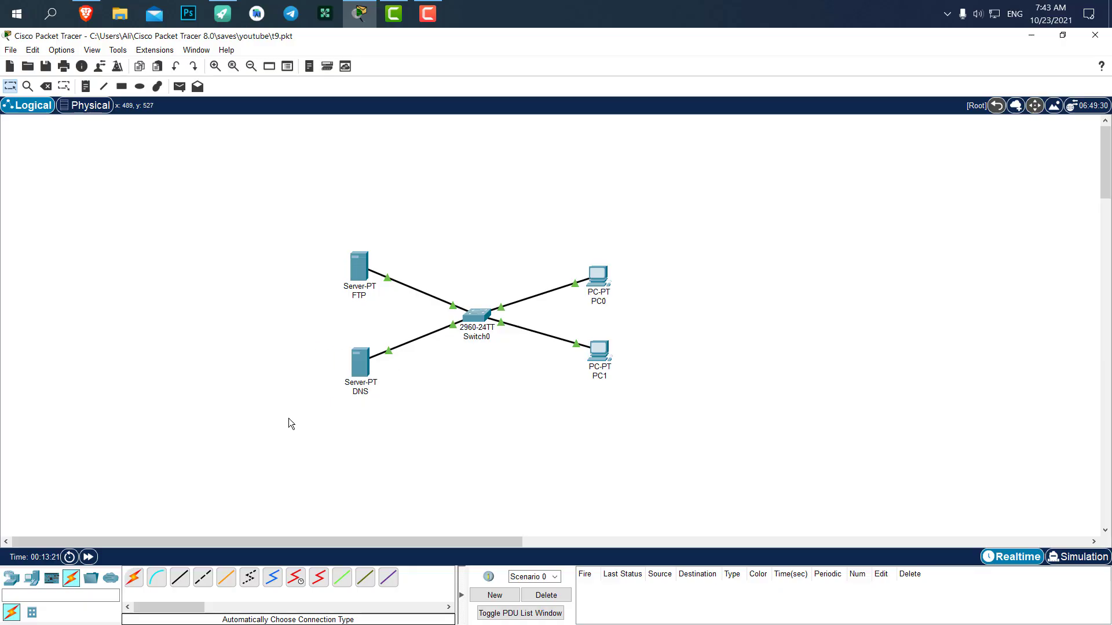